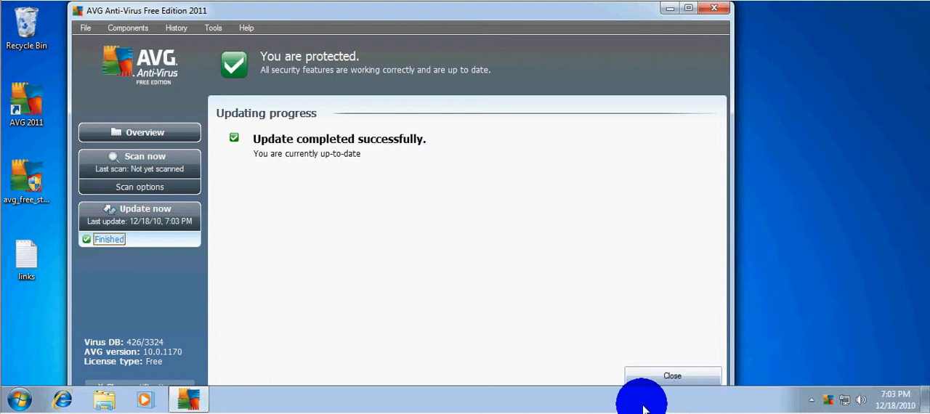
{"action": "mouse_move", "coordinate": [548, 343]}
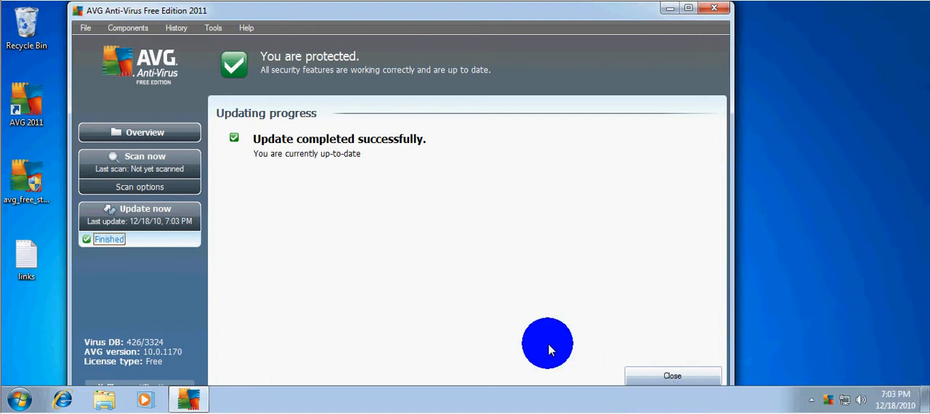
{"action": "mouse_move", "coordinate": [534, 343]}
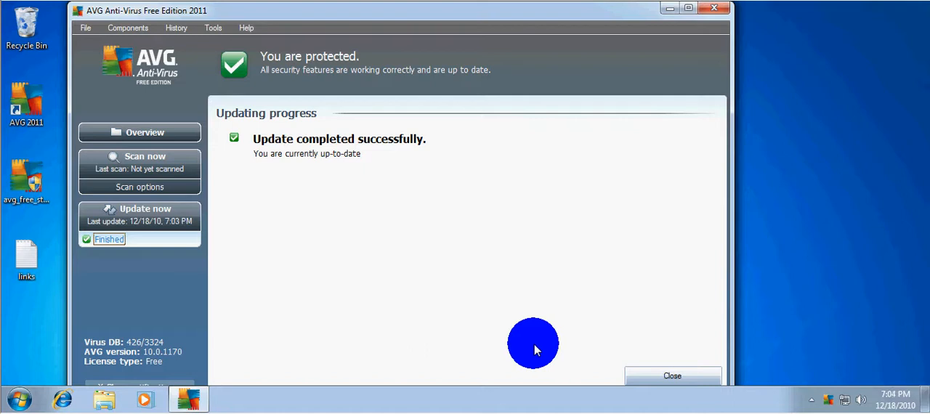
{"action": "mouse_move", "coordinate": [175, 42]}
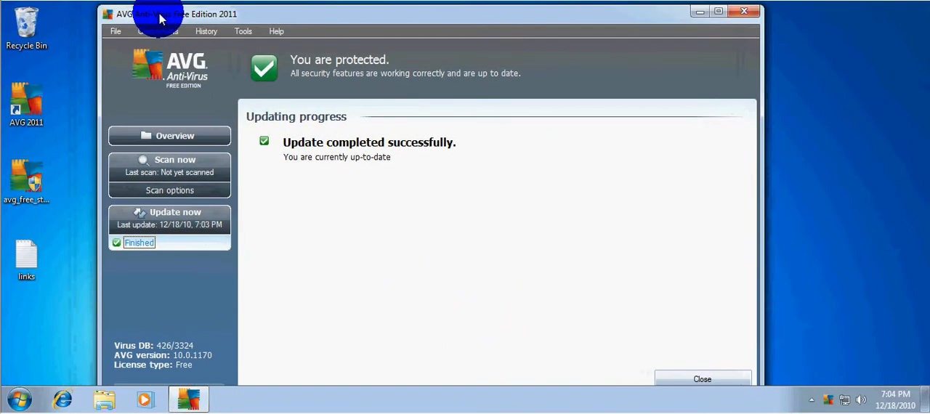
Move the AVG window right and show the security components overview, all components active.
{"action": "left_click_drag", "start_coordinate": [160, 15], "coordinate": [192, 8]}
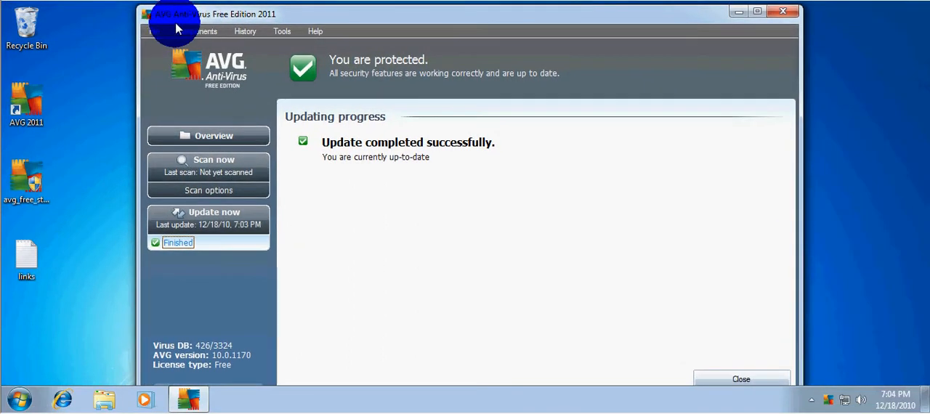
{"action": "mouse_move", "coordinate": [180, 119]}
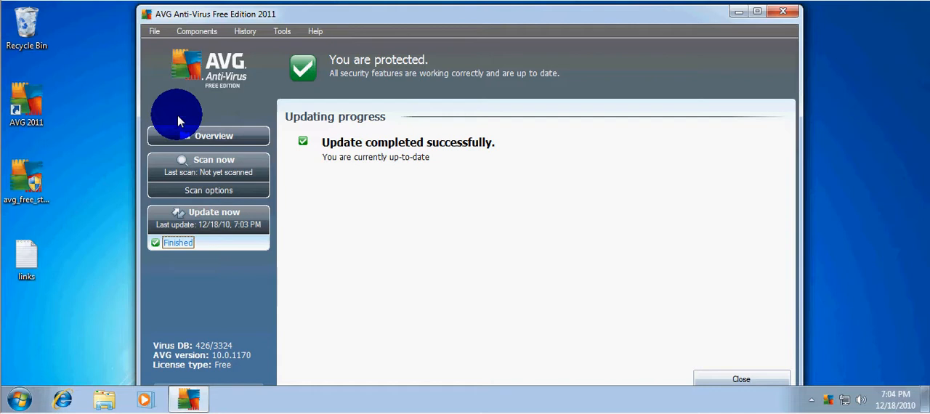
{"action": "left_click", "coordinate": [214, 136]}
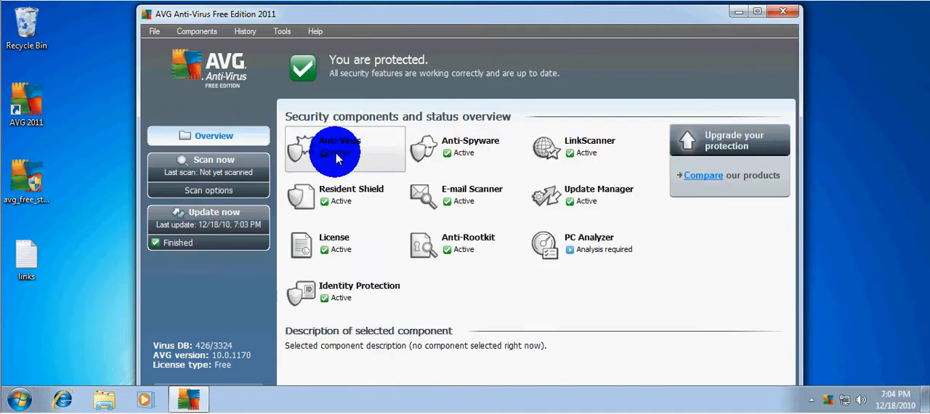
{"action": "left_click", "coordinate": [209, 212]}
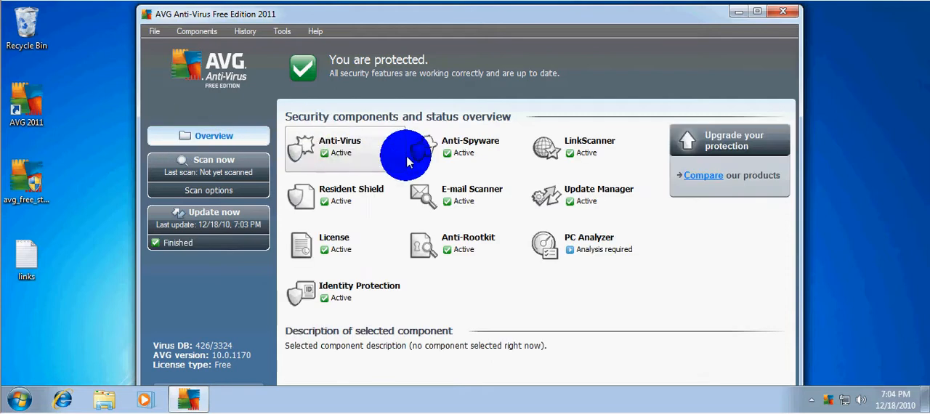
{"action": "mouse_move", "coordinate": [273, 235]}
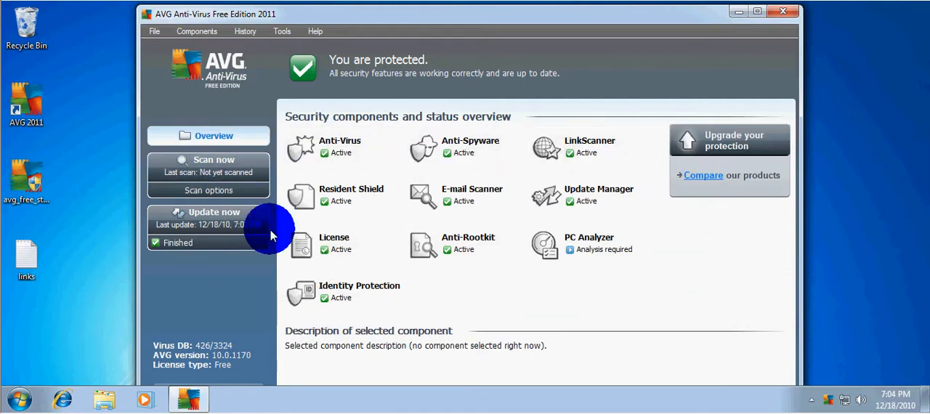
Look through the Advanced AVG settings and cancel out without changing anything.
{"action": "left_click", "coordinate": [281, 31]}
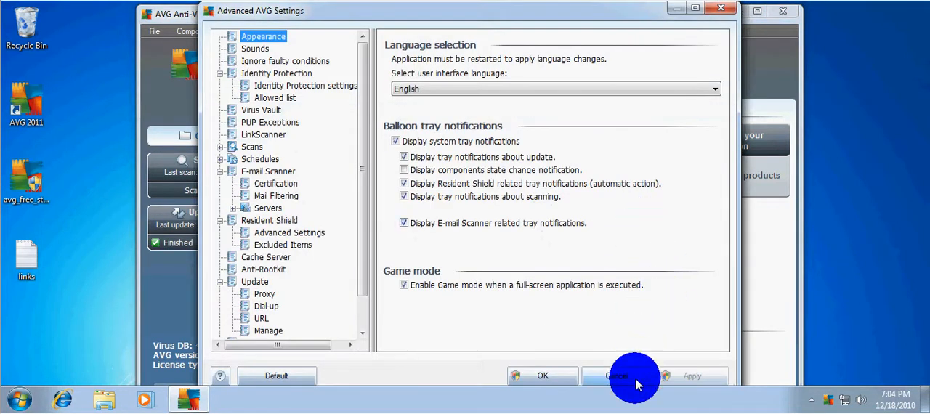
{"action": "left_click", "coordinate": [616, 375]}
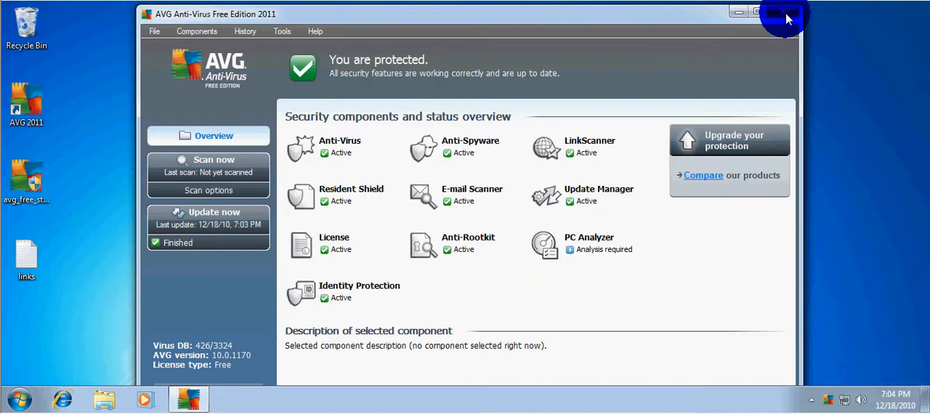
Minimize AVG and bring up the links file of malware URLs in Notepad on the right.
{"action": "left_click", "coordinate": [785, 11]}
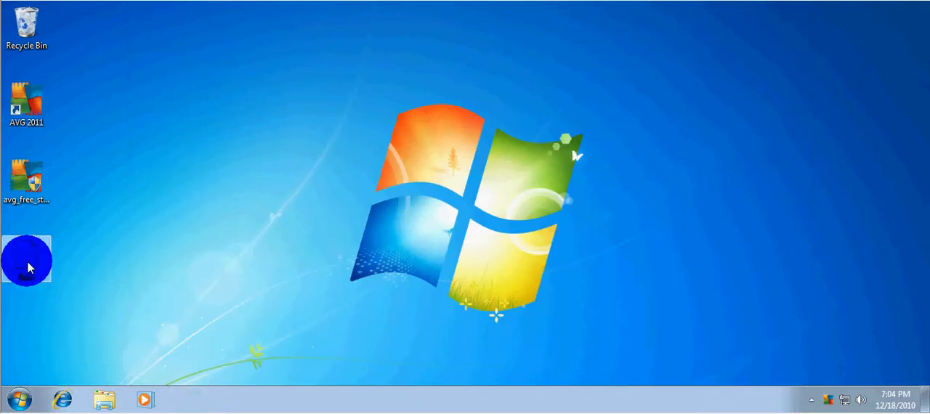
{"action": "double_click", "coordinate": [26, 260]}
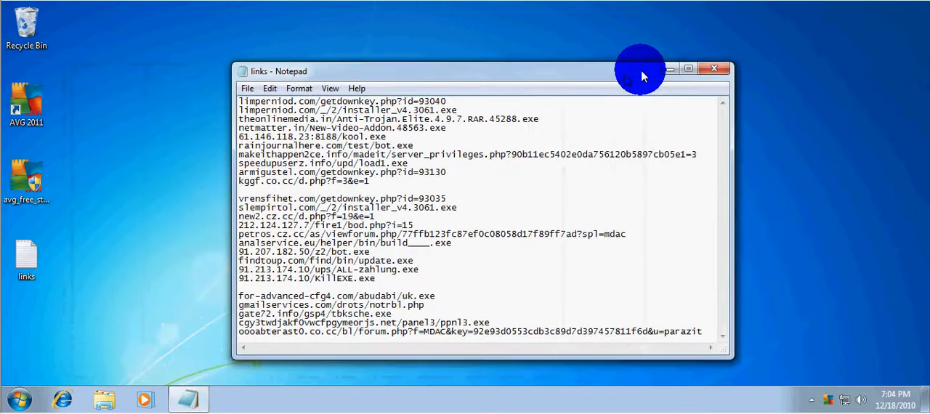
{"action": "left_click_drag", "start_coordinate": [483, 71], "coordinate": [680, 56]}
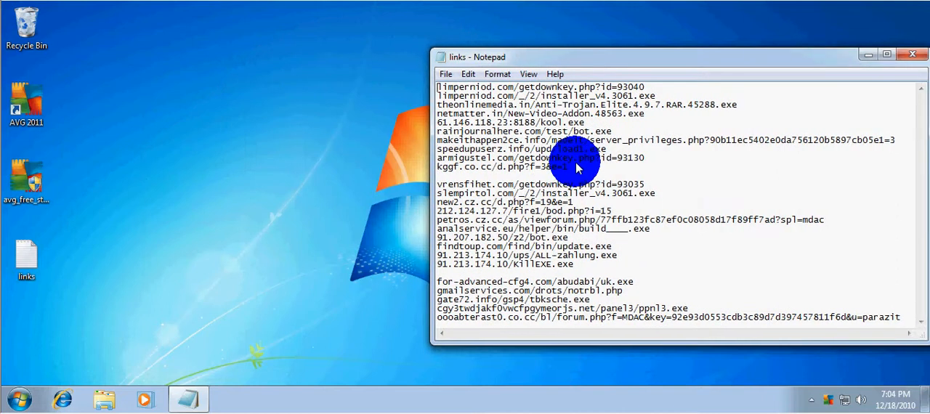
Select the kggf.co.cc/d.php?f=3&e=1 link, then reselect another link from the list.
{"action": "left_click_drag", "start_coordinate": [438, 87], "coordinate": [574, 167]}
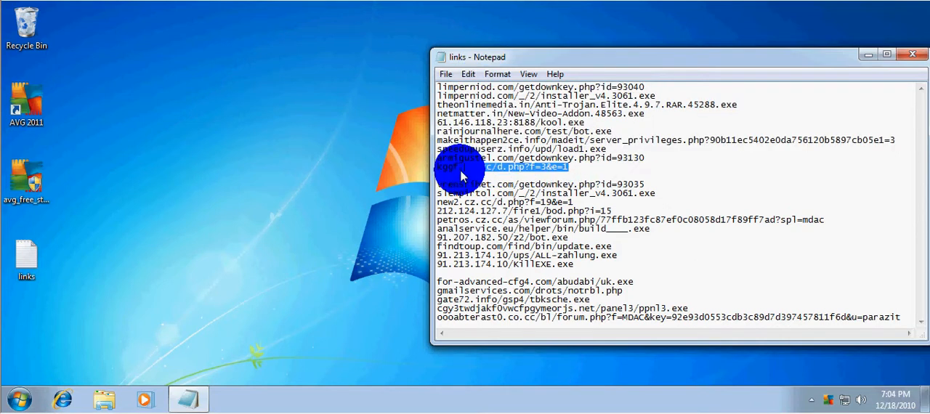
{"action": "left_click", "coordinate": [568, 228]}
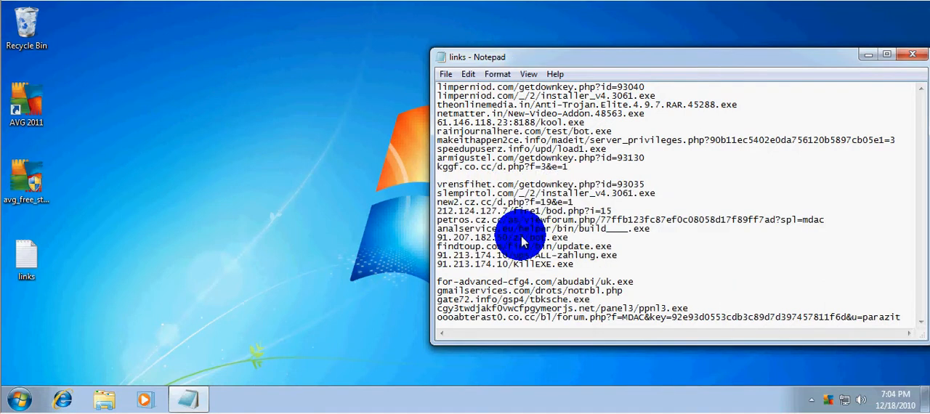
{"action": "left_click_drag", "start_coordinate": [523, 239], "coordinate": [450, 317]}
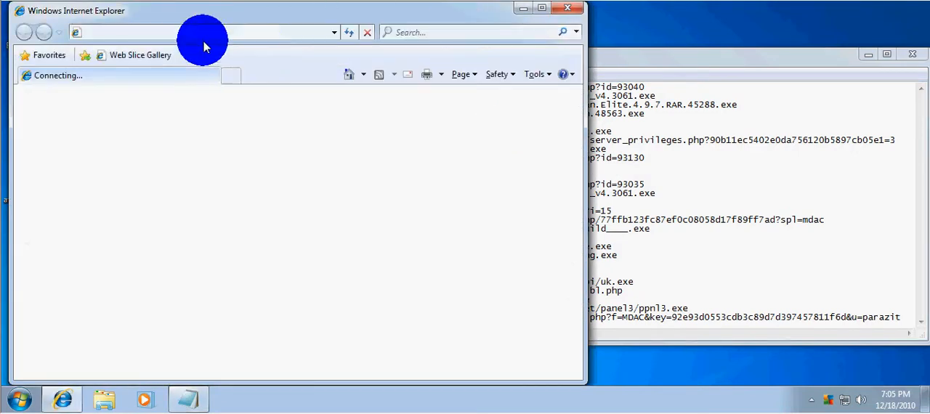
{"action": "mouse_move", "coordinate": [119, 86]}
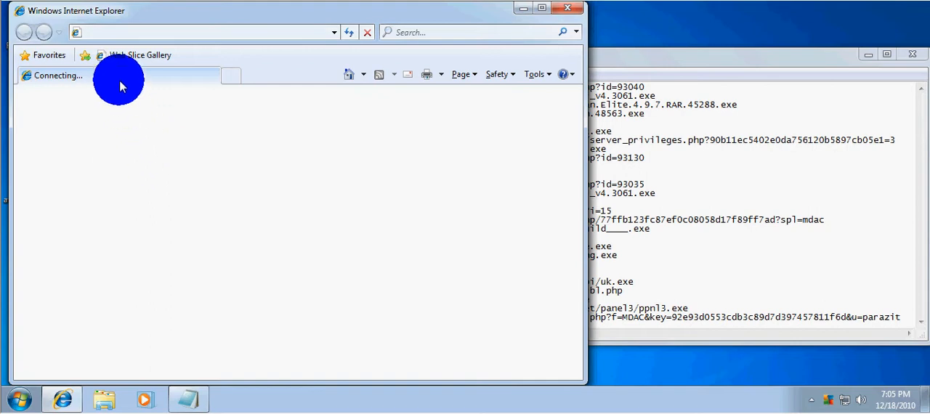
{"action": "mouse_move", "coordinate": [451, 99]}
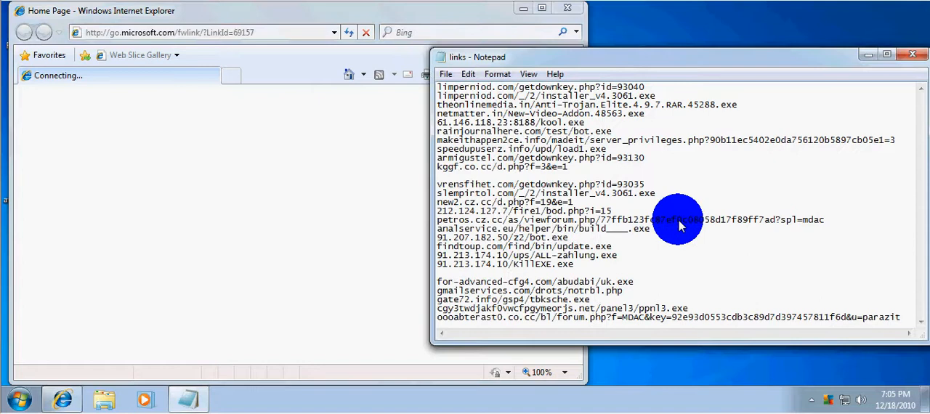
Launch Internet Explorer to MSN, postponing AVG's first scan and deferring IE8 setup.
{"action": "double_click", "coordinate": [541, 88]}
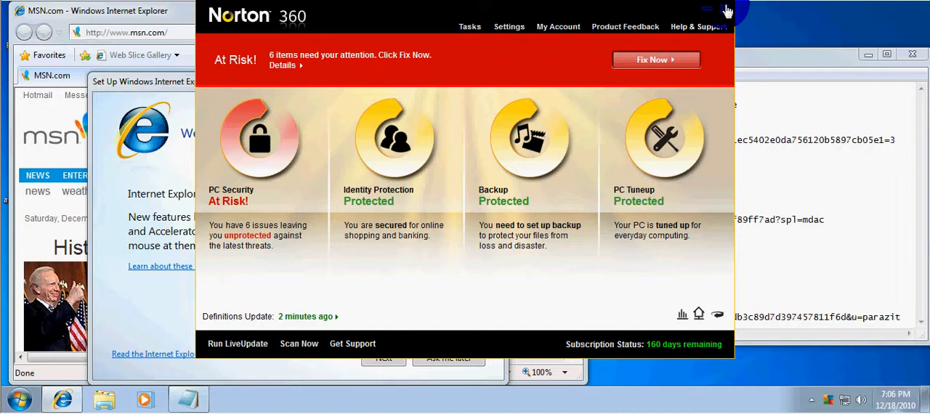
{"action": "left_click", "coordinate": [727, 9]}
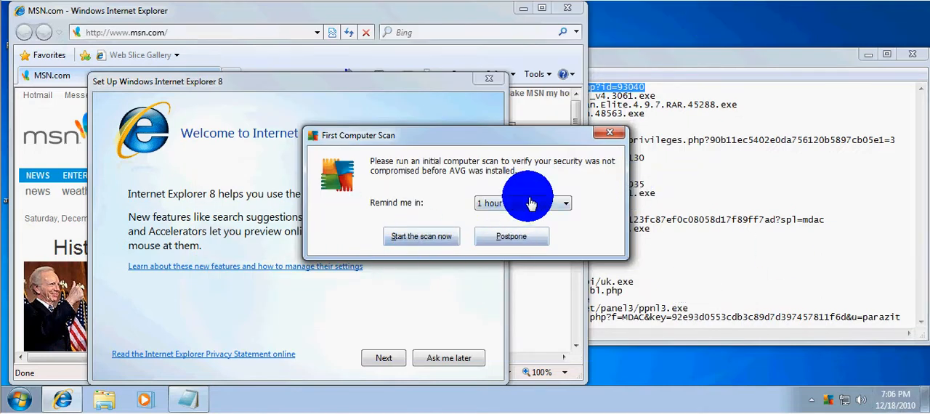
{"action": "left_click", "coordinate": [512, 235]}
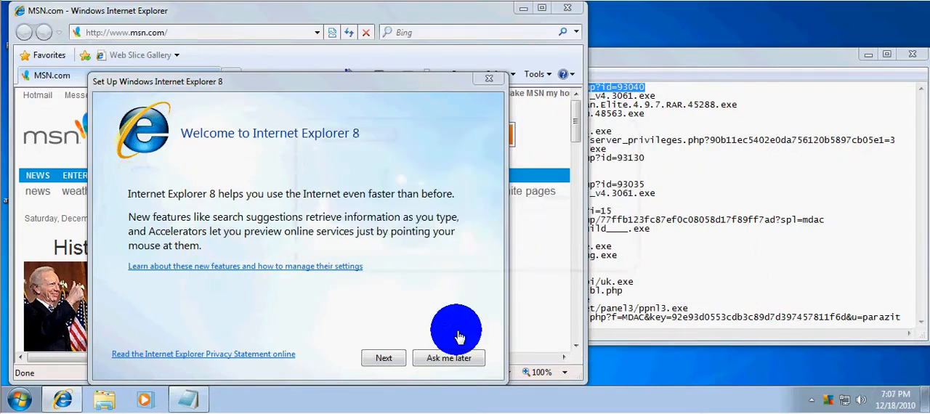
{"action": "left_click", "coordinate": [447, 357]}
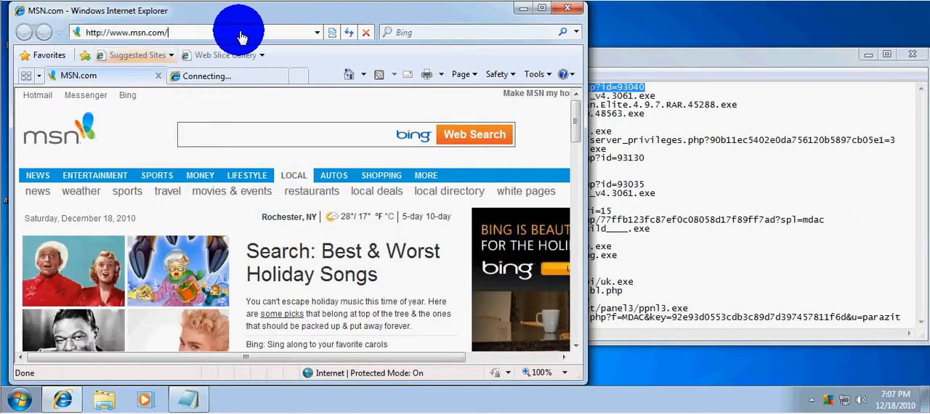
Visit limperniod.com/getdownkey.php?id=93040 and run the downloaded setup.exe twice.
{"action": "type", "text": "limperniod.com/getdownkey.php?id=93040"}
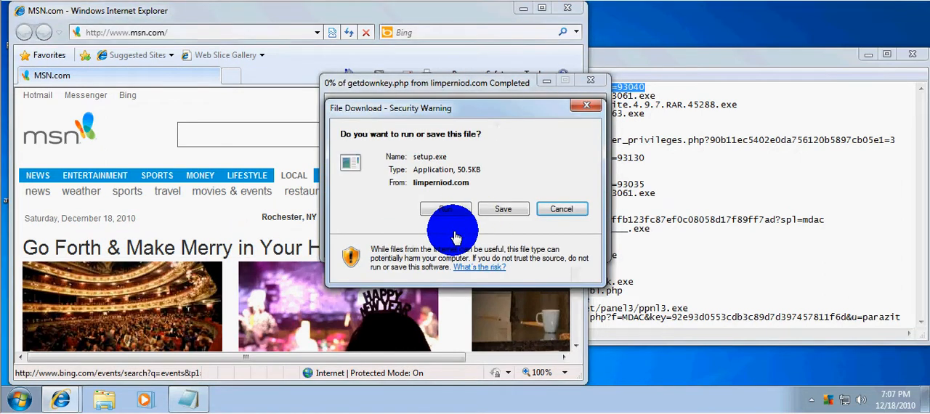
{"action": "left_click", "coordinate": [447, 210]}
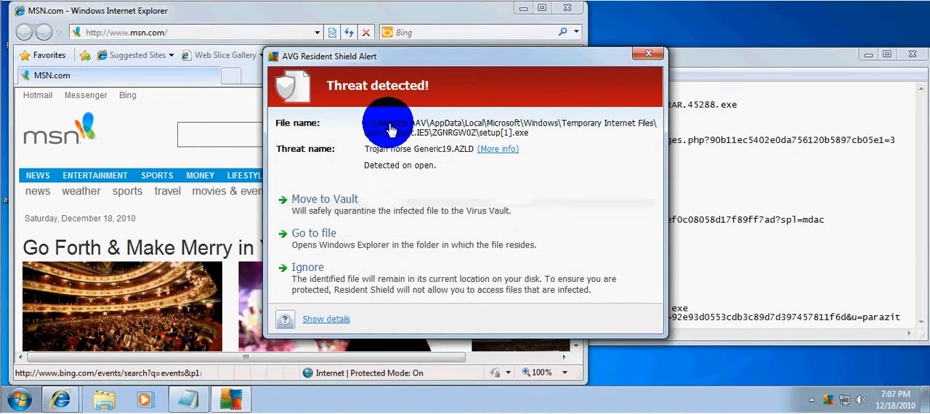
{"action": "mouse_move", "coordinate": [334, 201]}
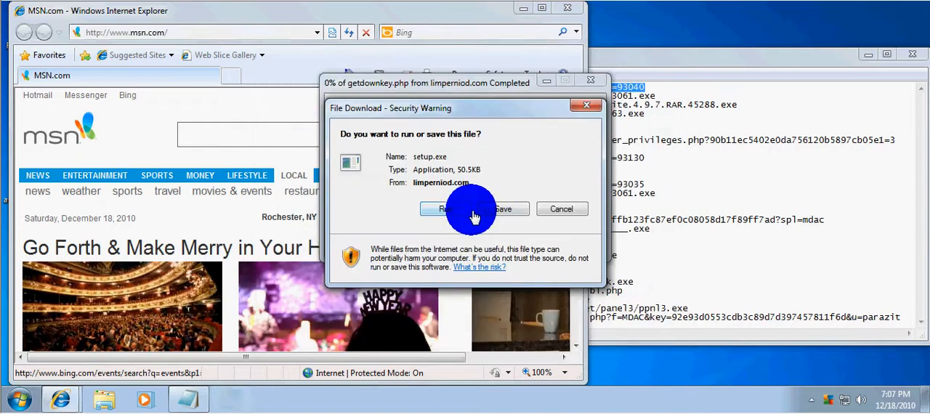
{"action": "left_click", "coordinate": [561, 210]}
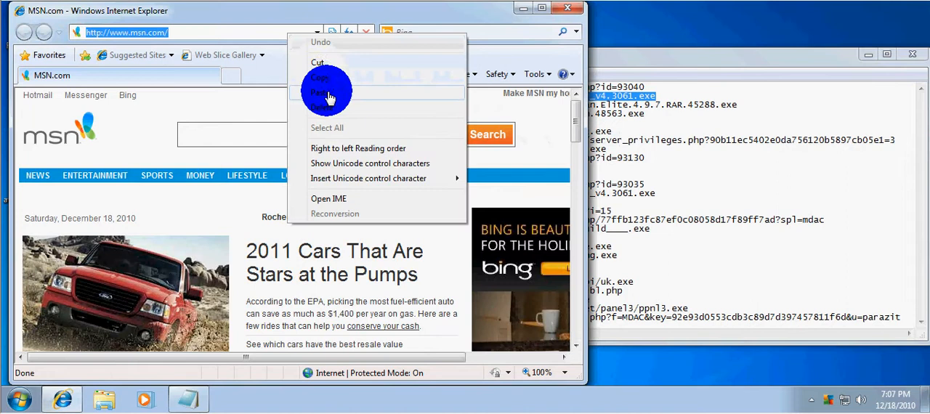
Load the next pasted link and clear AVG's Trojan alerts after Remove all unhealed fails.
{"action": "left_click", "coordinate": [322, 93]}
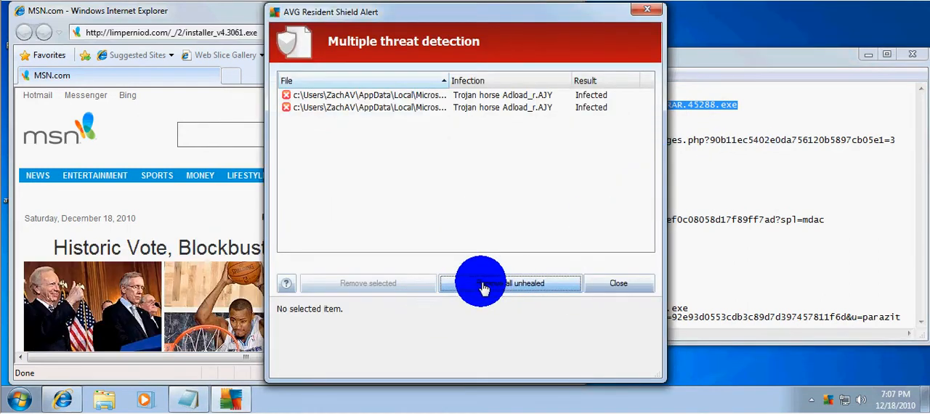
{"action": "left_click", "coordinate": [510, 284]}
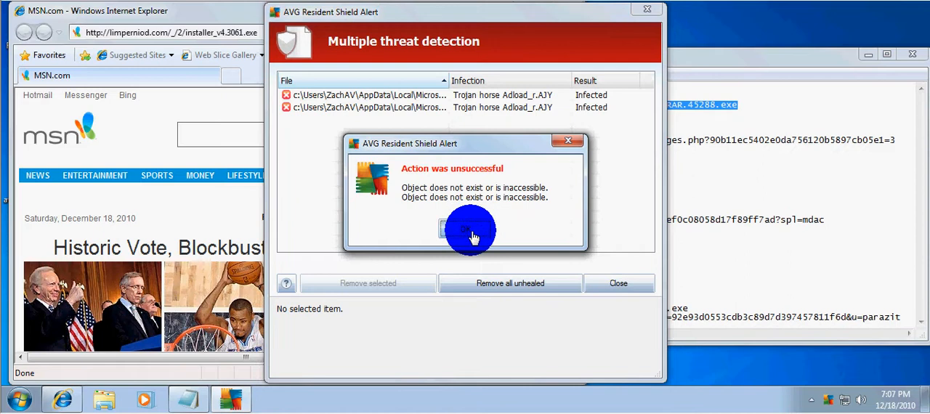
{"action": "left_click", "coordinate": [468, 230]}
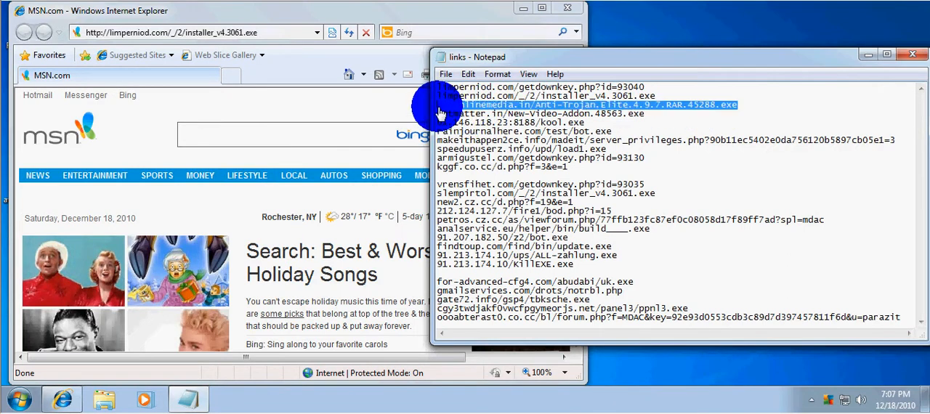
Try the Anti-Trojan and video add-on links, run the add-on, then request 61.146.118.23:8188/kool.exe.
{"action": "left_click", "coordinate": [269, 32]}
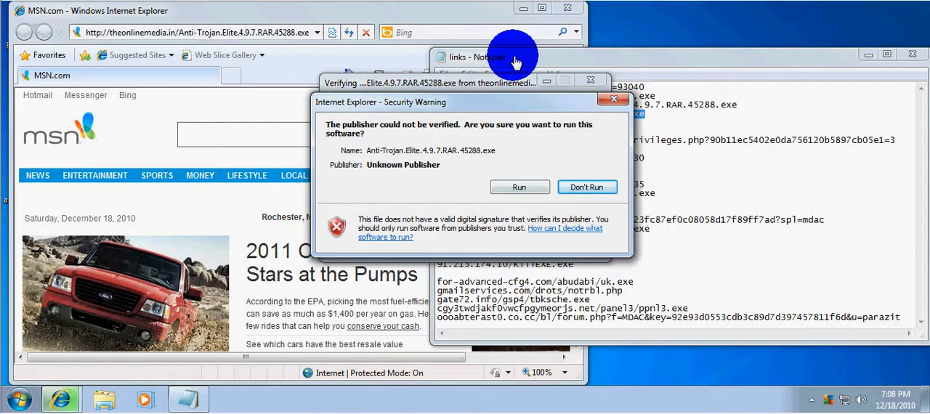
{"action": "mouse_move", "coordinate": [703, 63]}
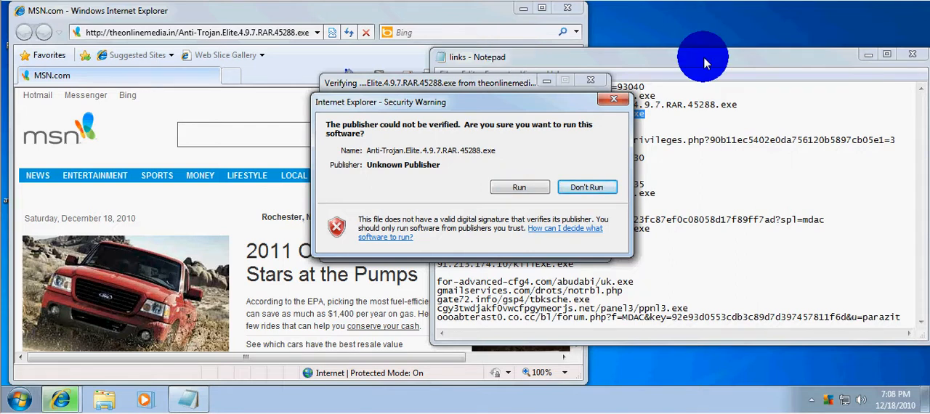
{"action": "left_click", "coordinate": [587, 186]}
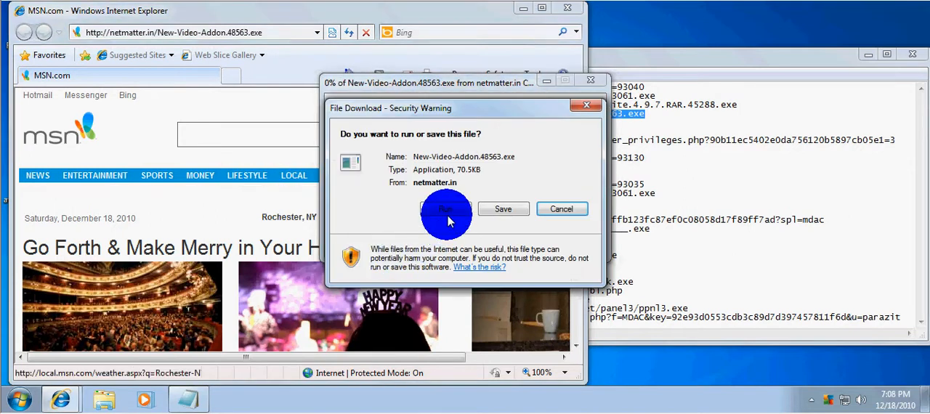
{"action": "left_click", "coordinate": [446, 210]}
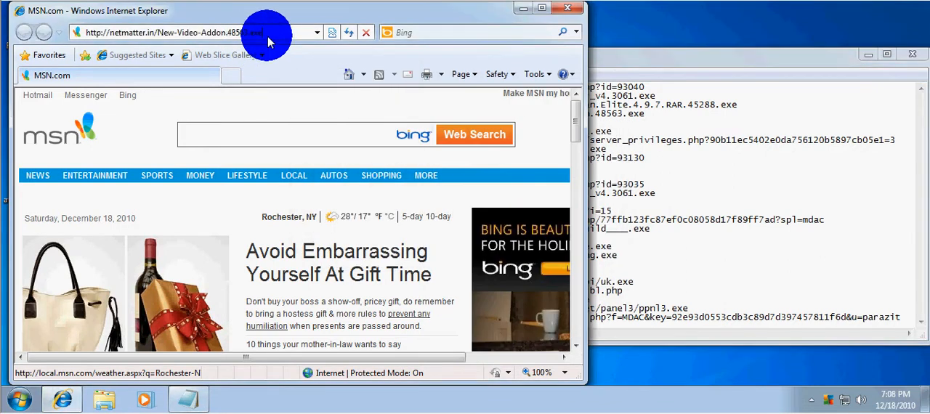
{"action": "type", "text": "61.146.118.23:8188/kool.exe"}
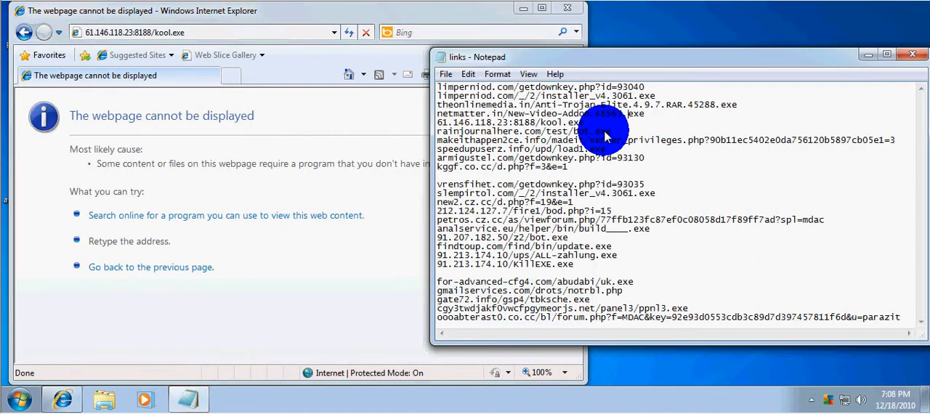
{"action": "mouse_move", "coordinate": [550, 130]}
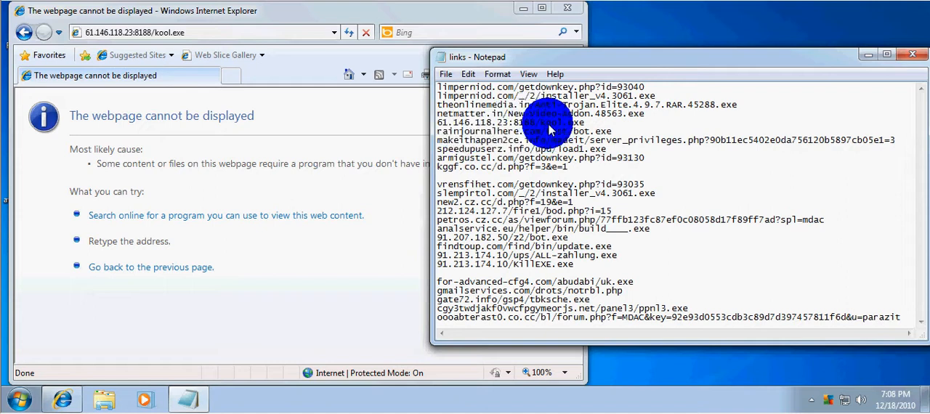
{"action": "mouse_move", "coordinate": [618, 138]}
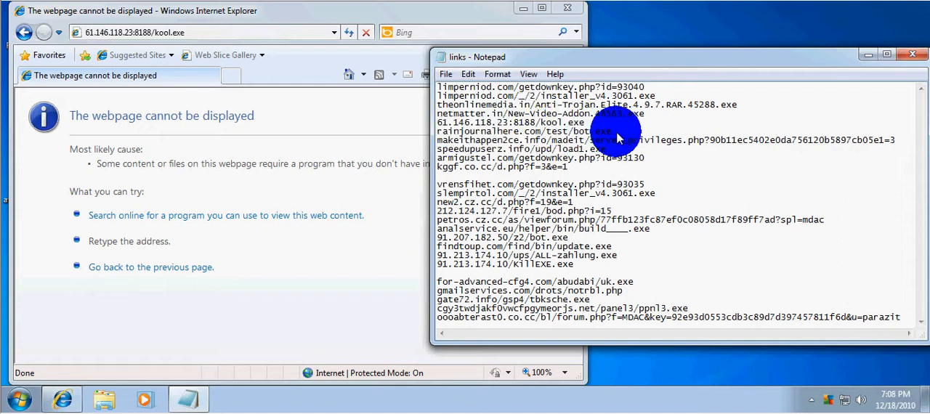
Load the rainjournalhere.com bot.exe link, run bot.exe and OK AVG's Identity Protection prompt.
{"action": "double_click", "coordinate": [523, 131]}
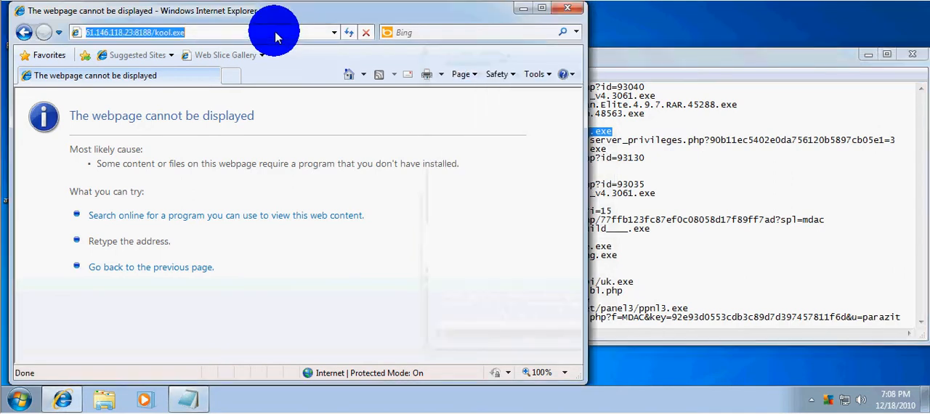
{"action": "right_click", "coordinate": [275, 36]}
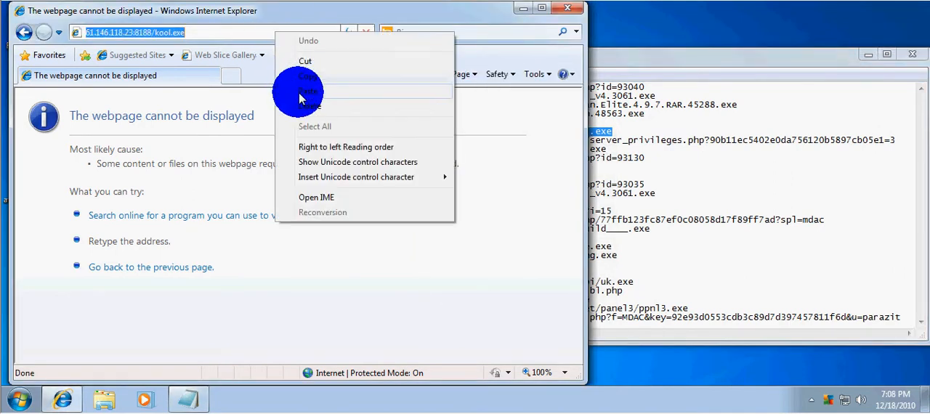
{"action": "left_click", "coordinate": [308, 90]}
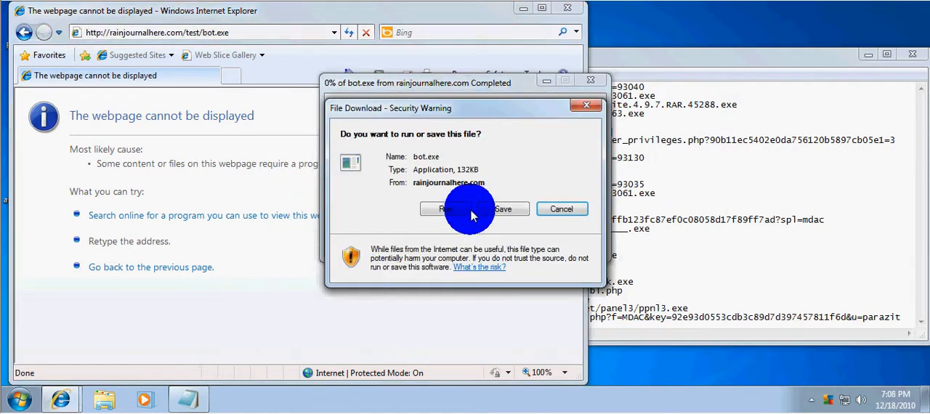
{"action": "left_click", "coordinate": [444, 209]}
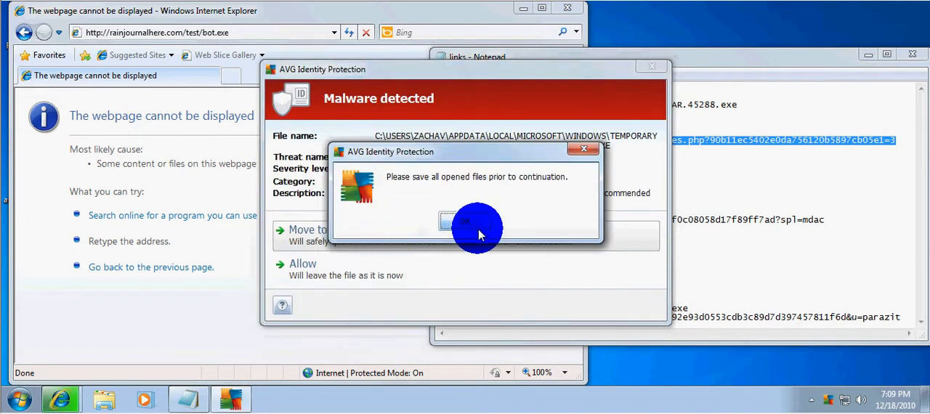
{"action": "left_click", "coordinate": [465, 221]}
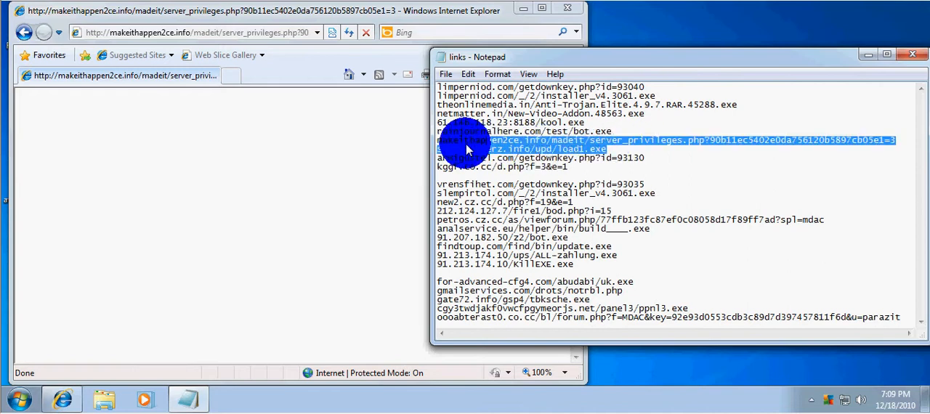
Load the speedupuserz.info load1.exe link and move the detected Win32:Rootkit-gen file to the Vault.
{"action": "right_click", "coordinate": [466, 146]}
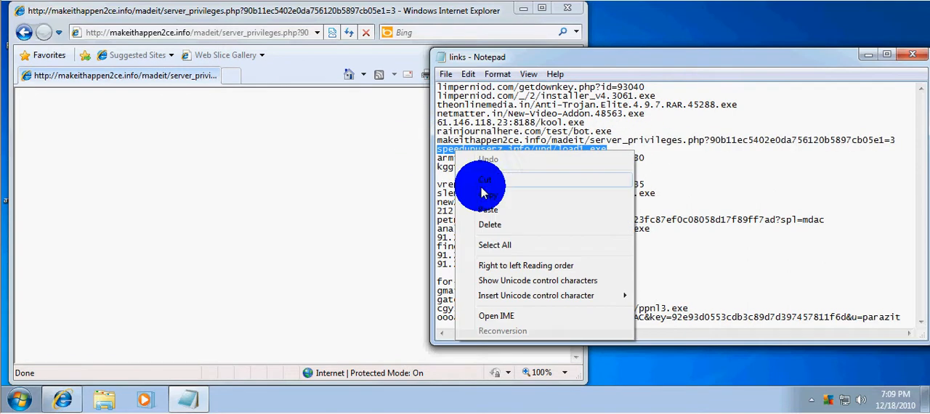
{"action": "left_click", "coordinate": [485, 180]}
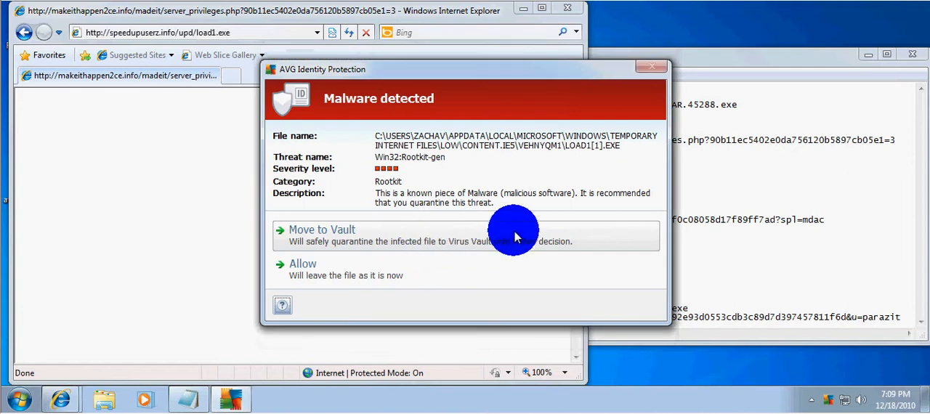
{"action": "left_click", "coordinate": [323, 235]}
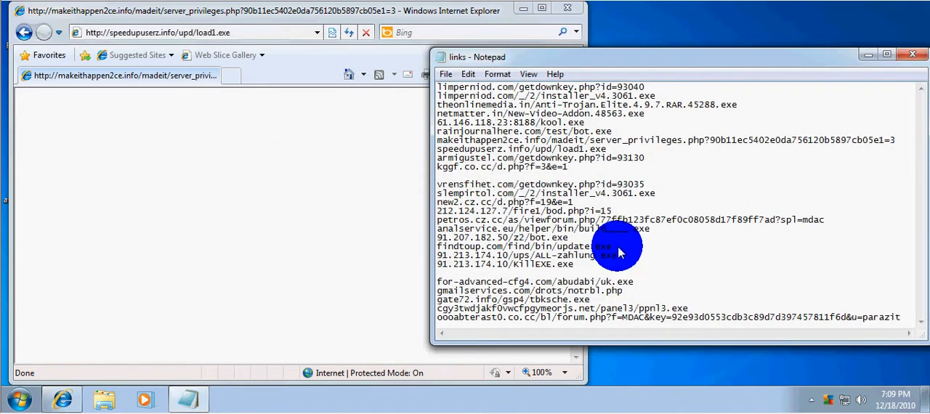
{"action": "mouse_move", "coordinate": [654, 160]}
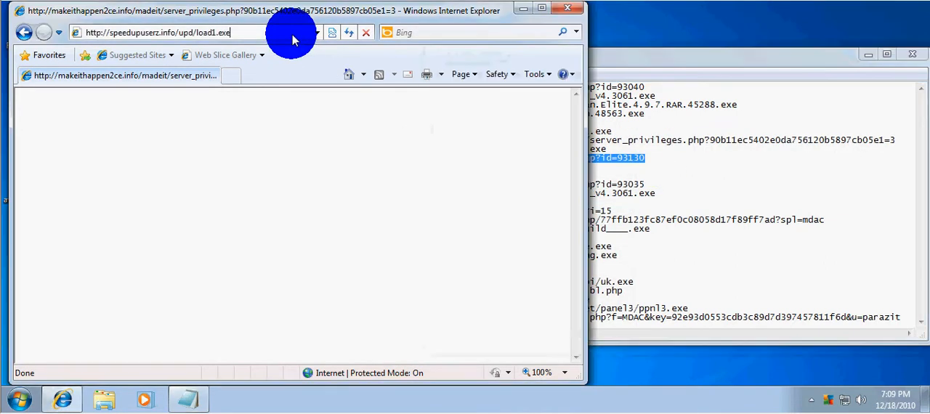
Visit armigustel.com/getdownkey.php?id=93130 and kggf.co.cc/d.php?f=3&e=1, both not found.
{"action": "type", "text": "armigustel.com/getdownkey.php?id=93130"}
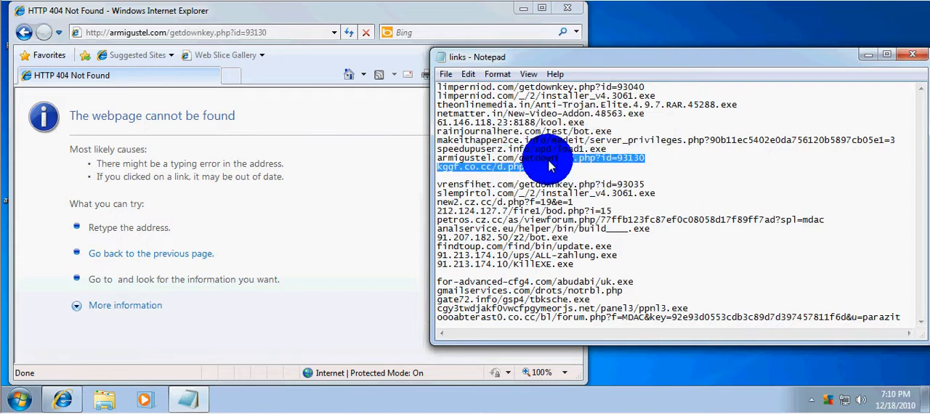
{"action": "right_click", "coordinate": [550, 166]}
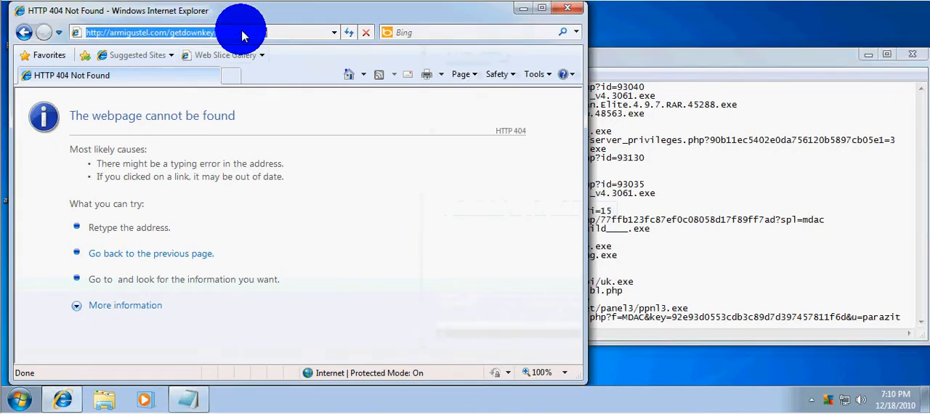
{"action": "type", "text": "kggf.co.cc/d.php?f=3&e=1"}
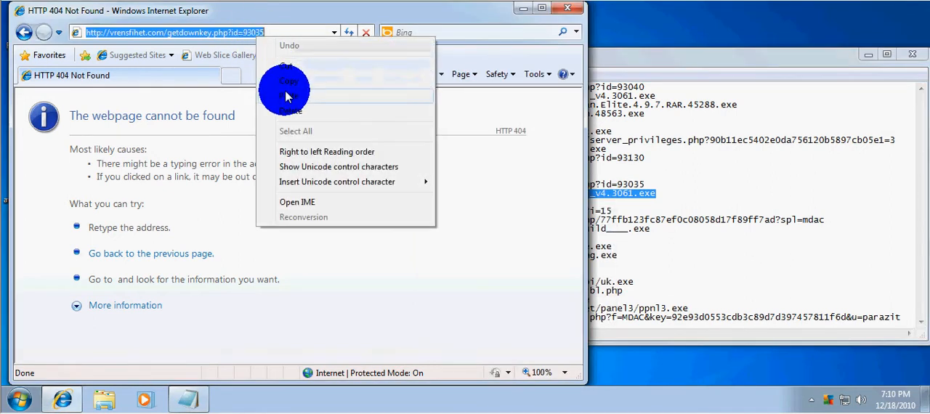
Load the slemipirtol installer link and copy the new2.cz.cc mesothelioma-treatment link.
{"action": "left_click", "coordinate": [290, 96]}
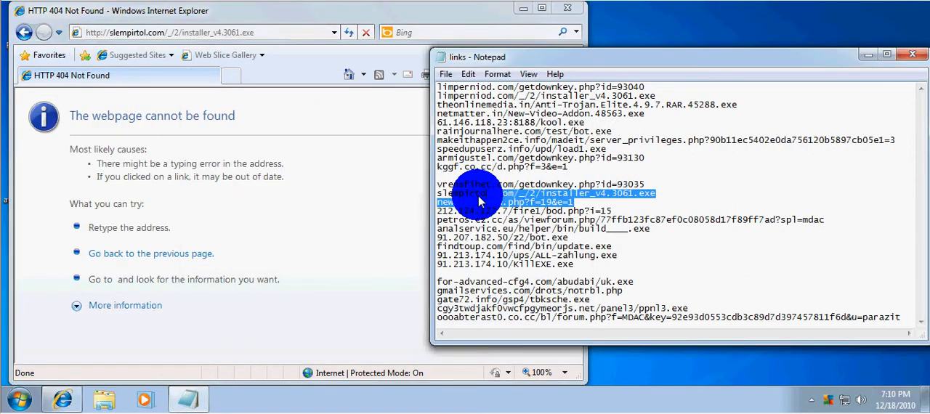
{"action": "right_click", "coordinate": [480, 201]}
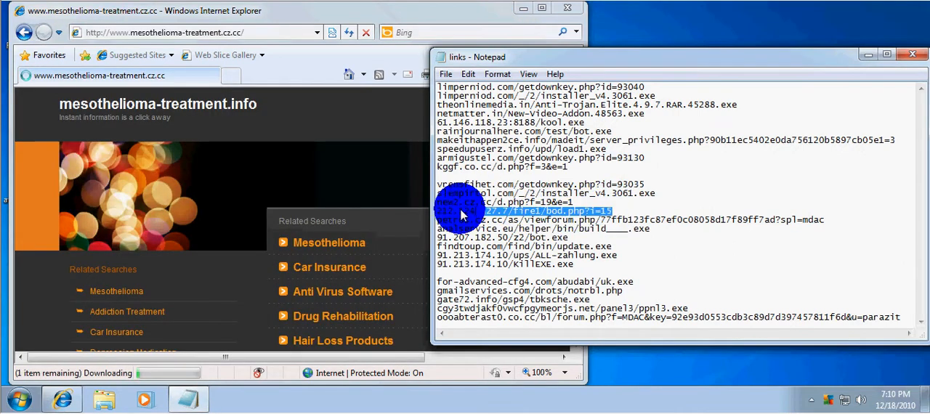
Visit 212.124.127.7/fire1/bod.php?i=15 and the analservice.eu link, both returning not found.
{"action": "right_click", "coordinate": [462, 210]}
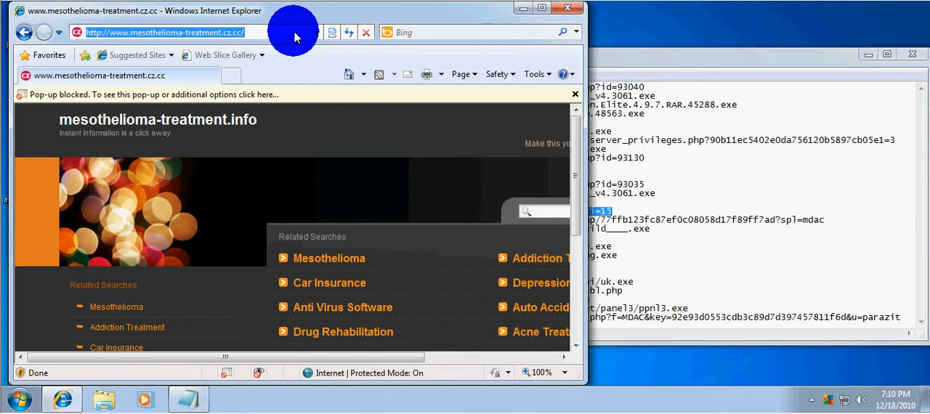
{"action": "type", "text": "212.124.127.7/fire1/bod.php?i=15"}
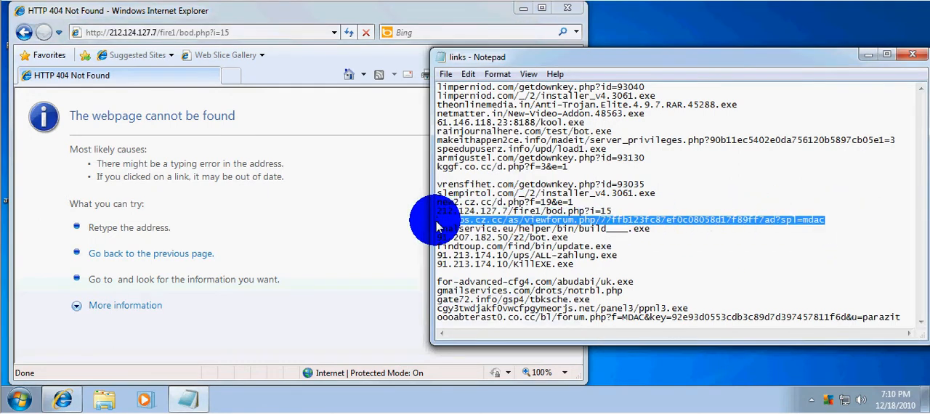
{"action": "right_click", "coordinate": [436, 219]}
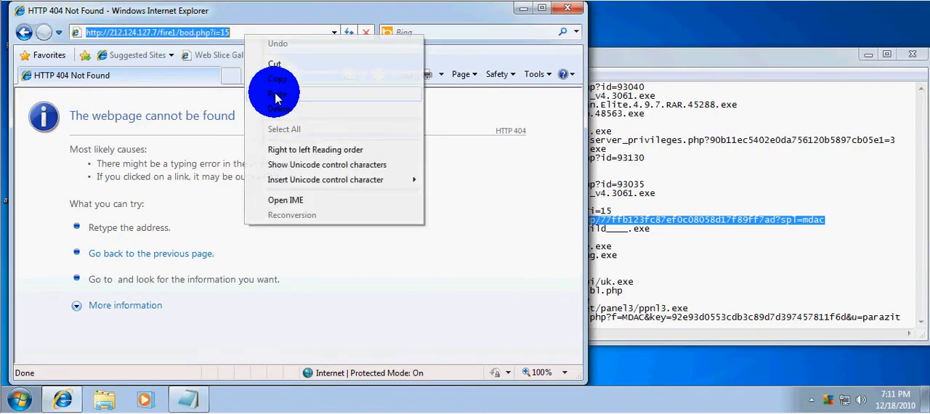
{"action": "left_click", "coordinate": [276, 93]}
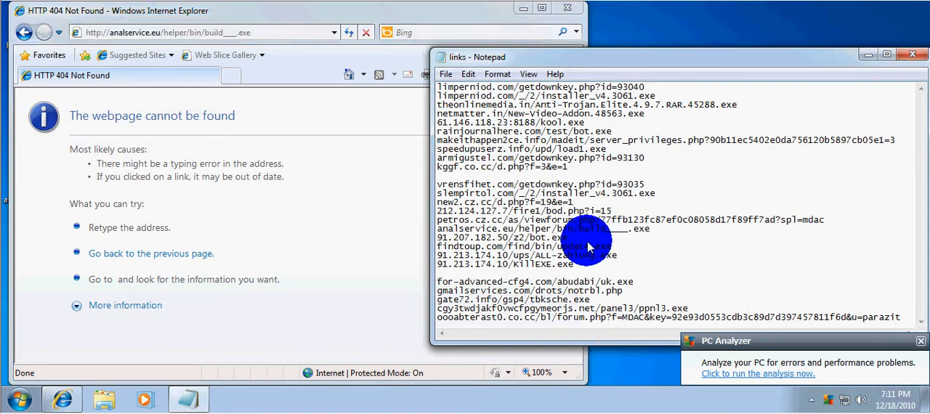
Request 91.207.182.50/z2/bot.exe, getting a Bing no-results page, and load the next link in a new tab.
{"action": "right_click", "coordinate": [589, 244]}
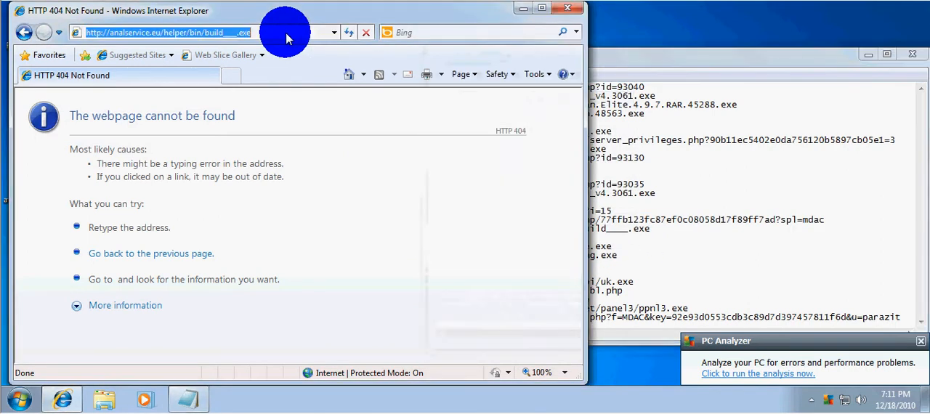
{"action": "type", "text": "91.207.182.50/z2/bot.exe"}
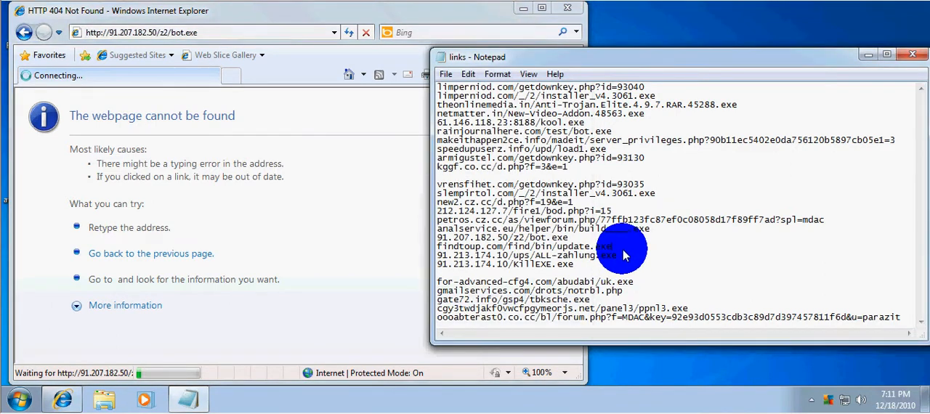
{"action": "right_click", "coordinate": [623, 255]}
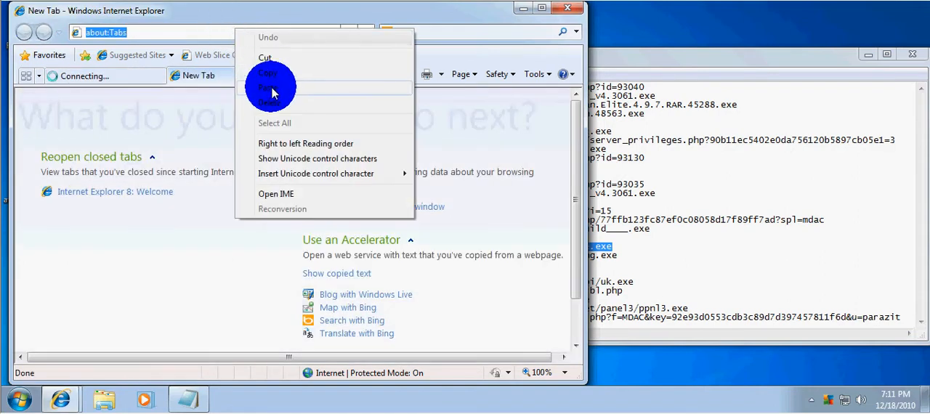
{"action": "left_click", "coordinate": [273, 87]}
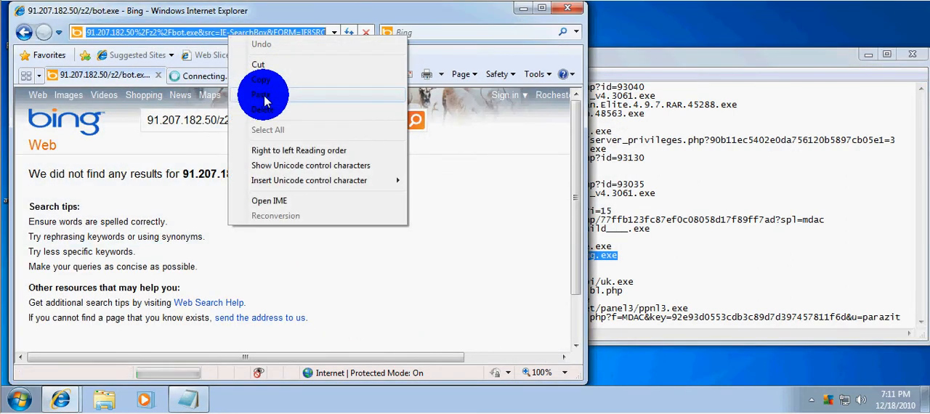
Download ALL-zahlung.exe, attempt Move to Vault for Trojan Generic20.ASAB and clear the failure and threat windows.
{"action": "left_click", "coordinate": [264, 95]}
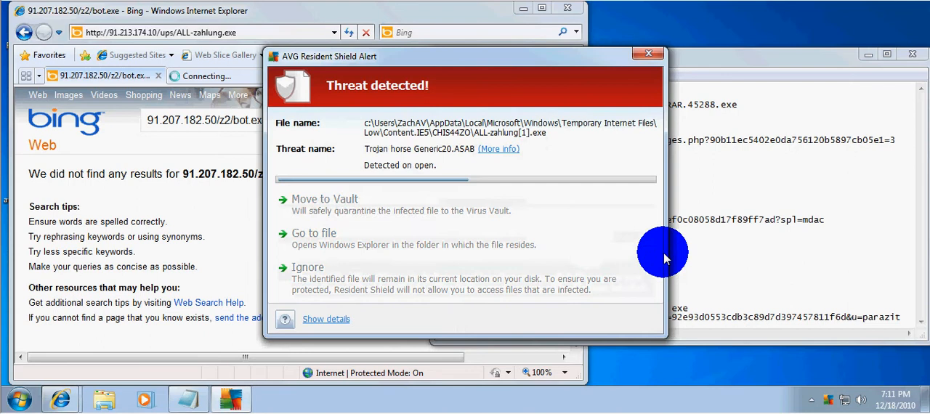
{"action": "left_click", "coordinate": [324, 197]}
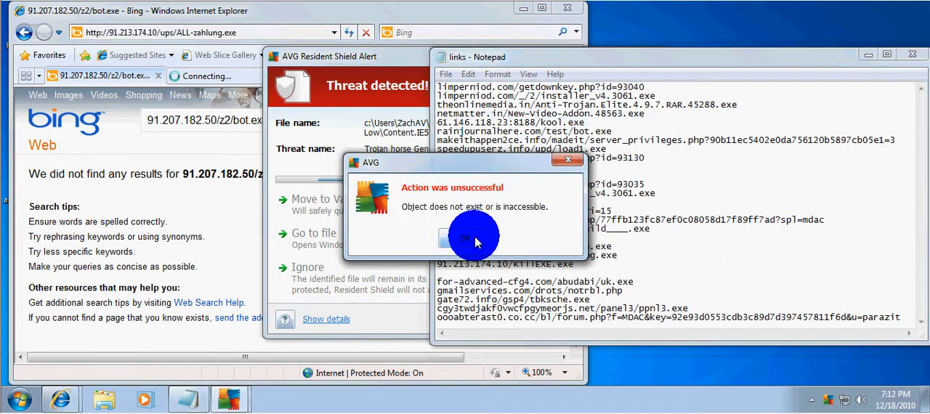
{"action": "left_click", "coordinate": [462, 238]}
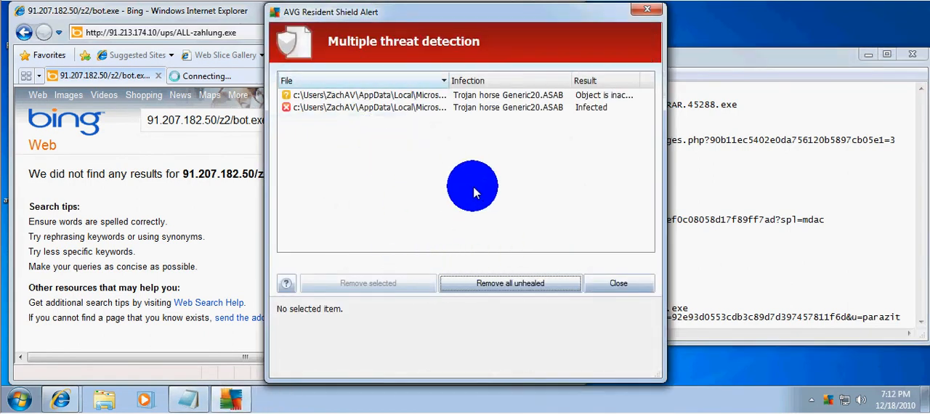
{"action": "left_click", "coordinate": [510, 282]}
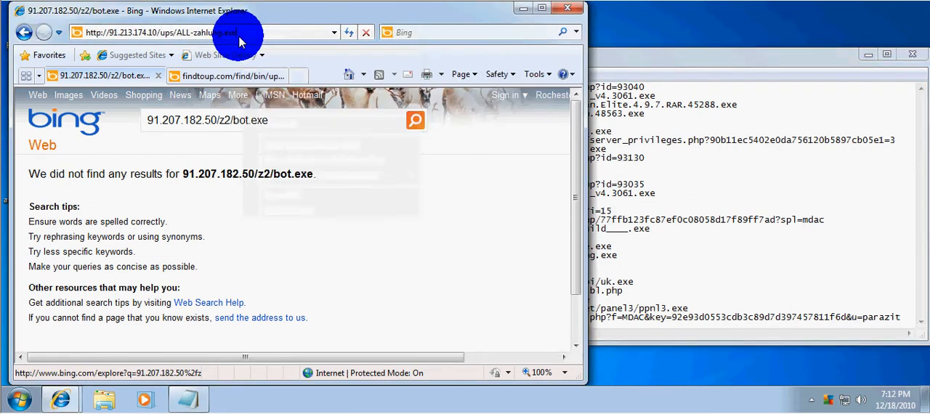
Download and run 91.213.174.10/KillEXE.exe, flagged as Trojan Delf.UYL, then copy the uk.exe link.
{"action": "type", "text": "91.213.174.10/KillEXE.exe"}
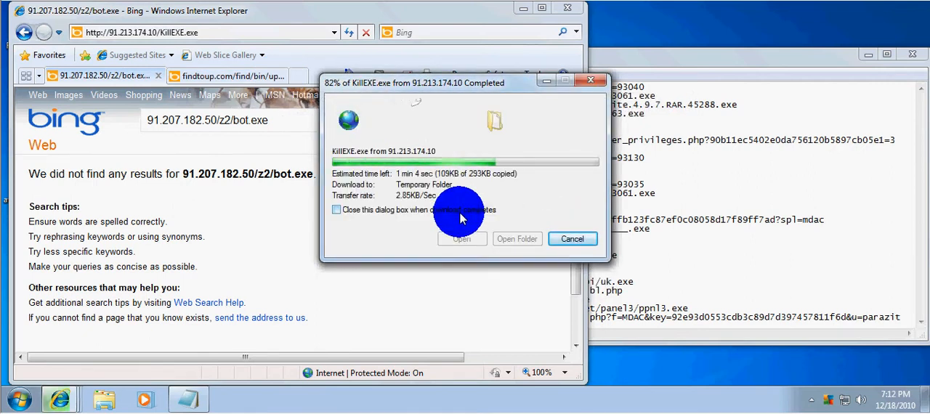
{"action": "left_click", "coordinate": [573, 238]}
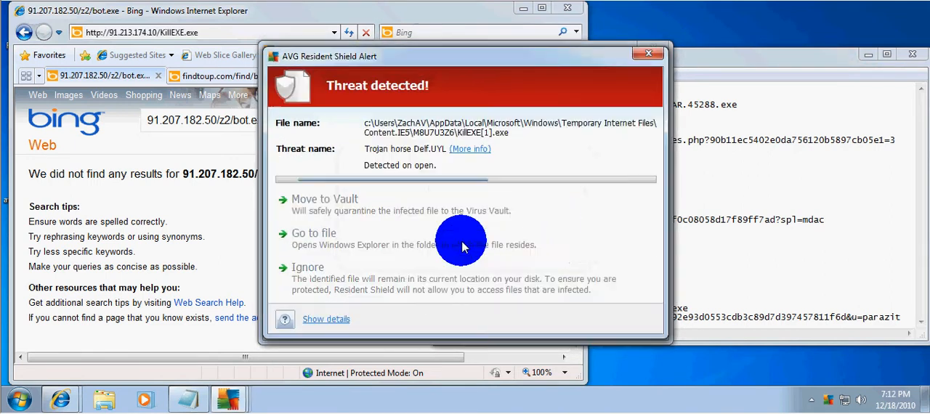
{"action": "mouse_move", "coordinate": [480, 273]}
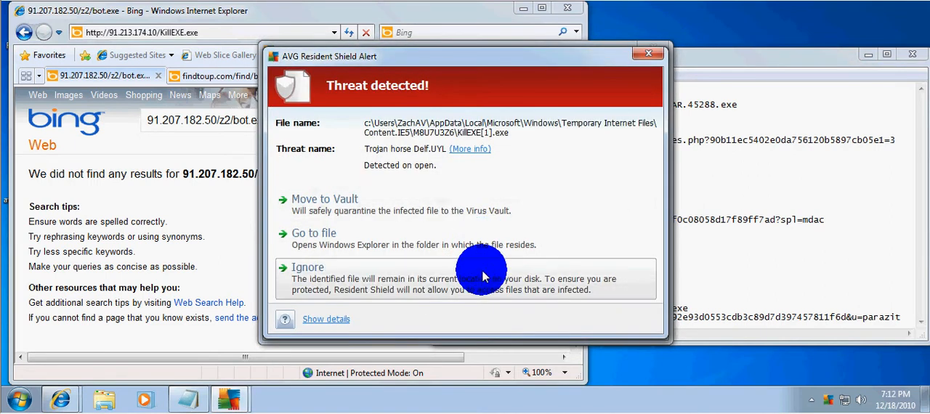
{"action": "mouse_move", "coordinate": [465, 240]}
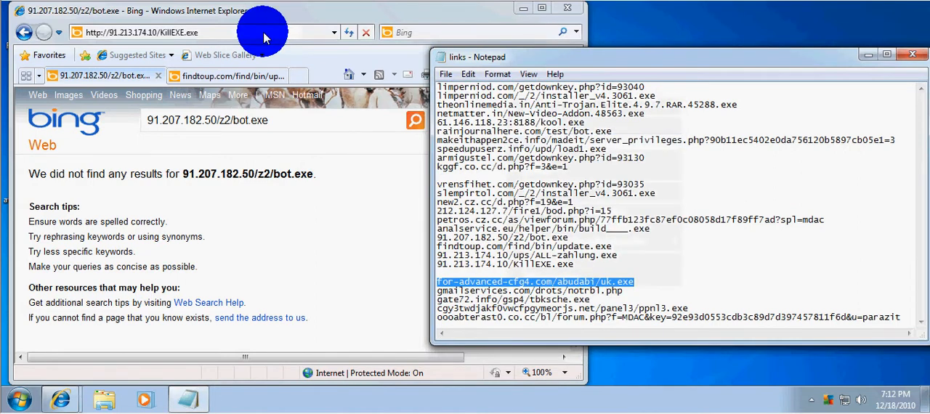
{"action": "right_click", "coordinate": [143, 32]}
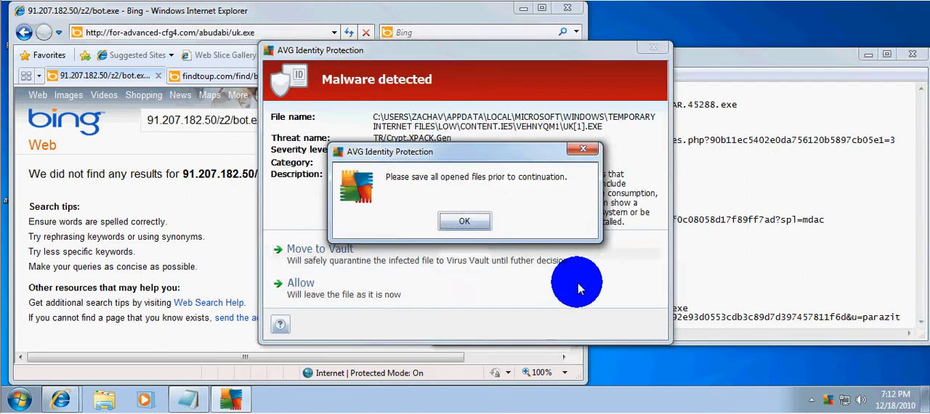
Acknowledge the save-files warning and run the gmailservices.com/drots/notrbl.php link in IE.
{"action": "left_click", "coordinate": [465, 221]}
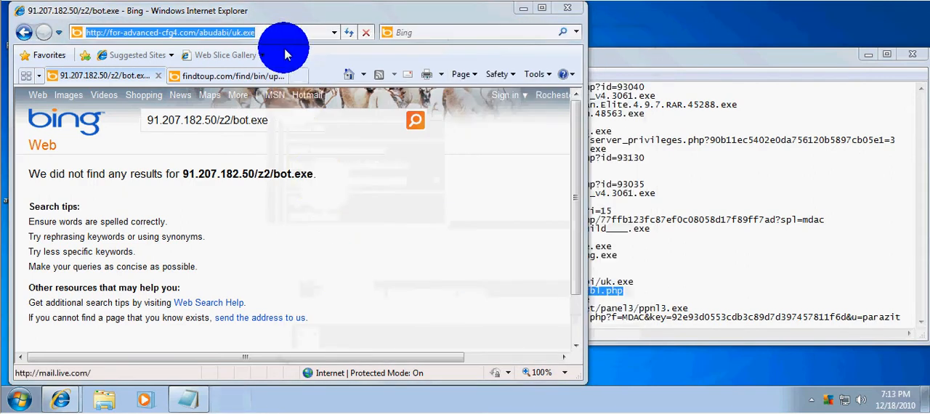
{"action": "type", "text": "gmailservices.com/drots/notrbl.php"}
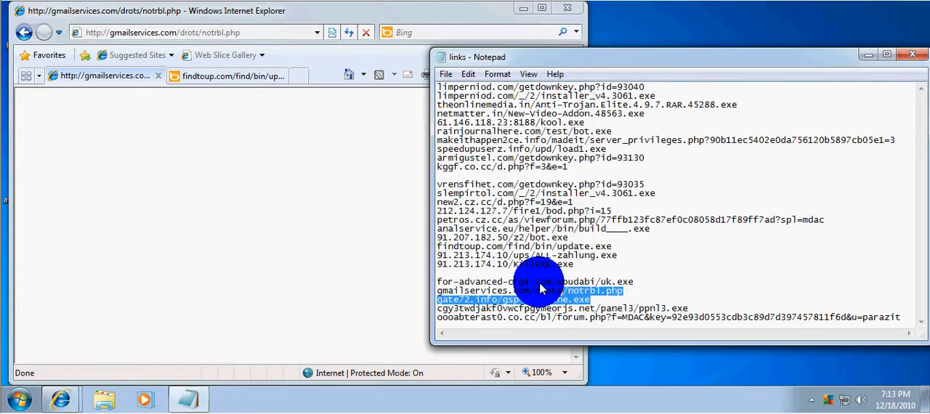
{"action": "right_click", "coordinate": [540, 289]}
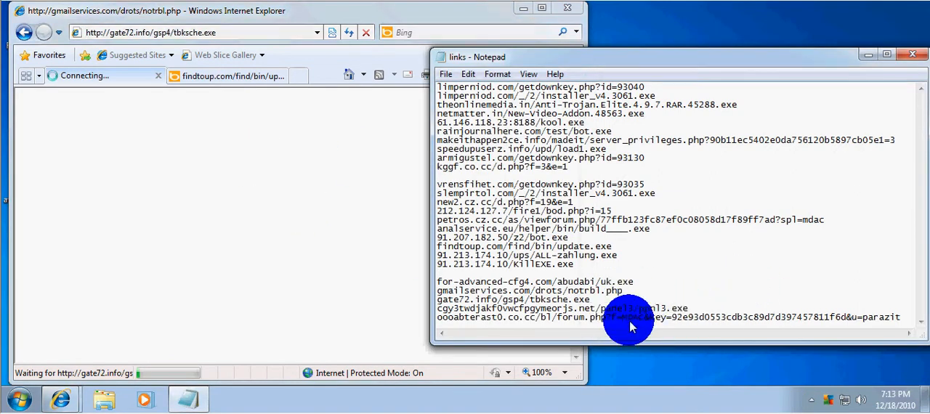
Run the cgy3twdjakf0vwcfpgymeorjs.net ppnl3.exe link, then copy the final forum.php link.
{"action": "left_click_drag", "start_coordinate": [628, 318], "coordinate": [436, 299]}
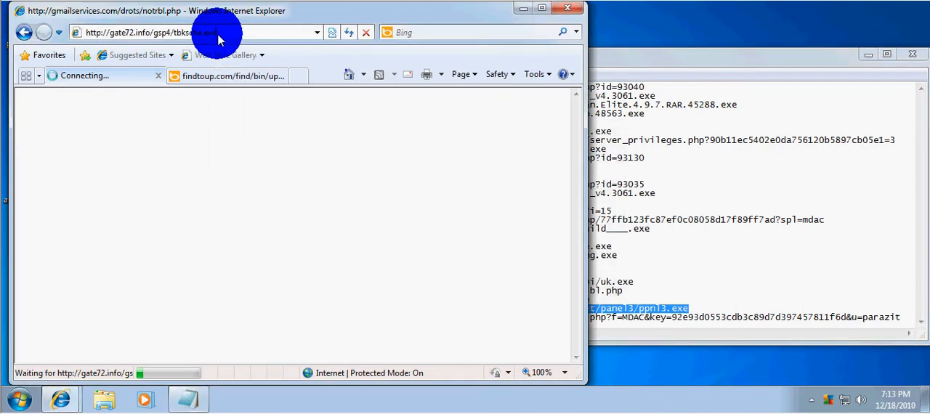
{"action": "type", "text": "cgy3twdjakf0vwcfpgymeorjs.net/panel3/ppnl3.exe"}
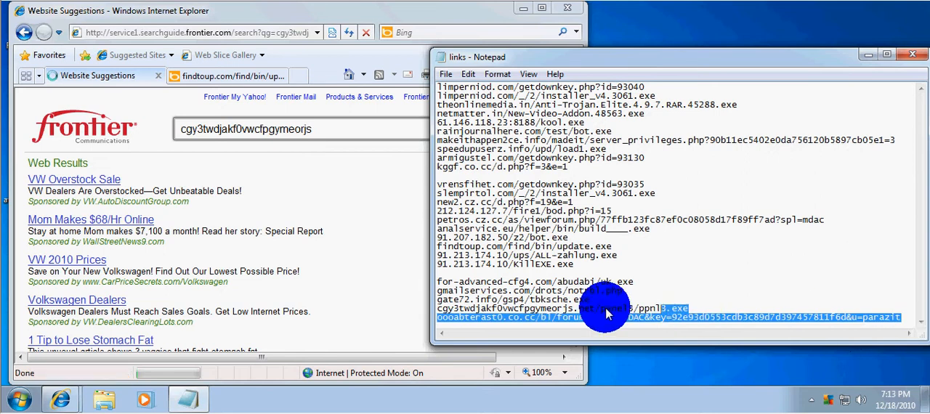
{"action": "right_click", "coordinate": [607, 313]}
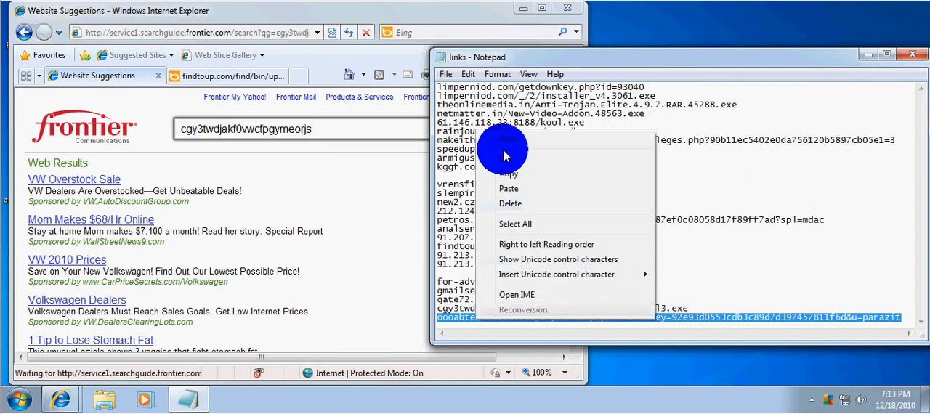
{"action": "left_click", "coordinate": [291, 32]}
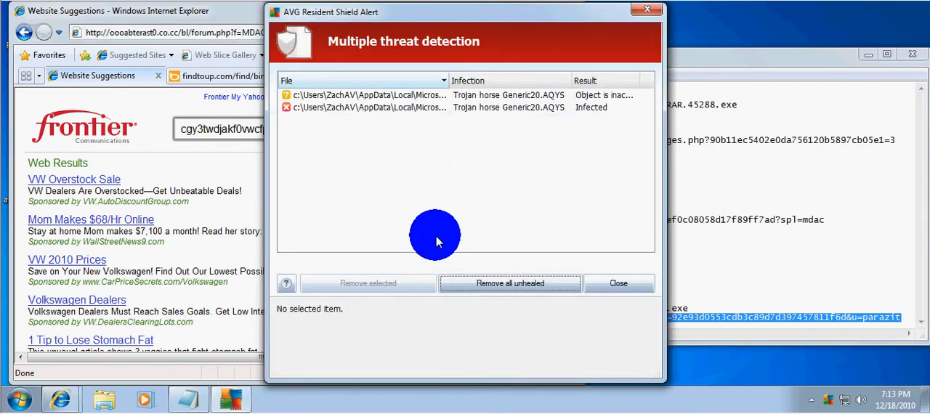
Remove all unhealed threats, close the Generic20.AQYS report, and close IE and Notepad.
{"action": "left_click", "coordinate": [509, 284]}
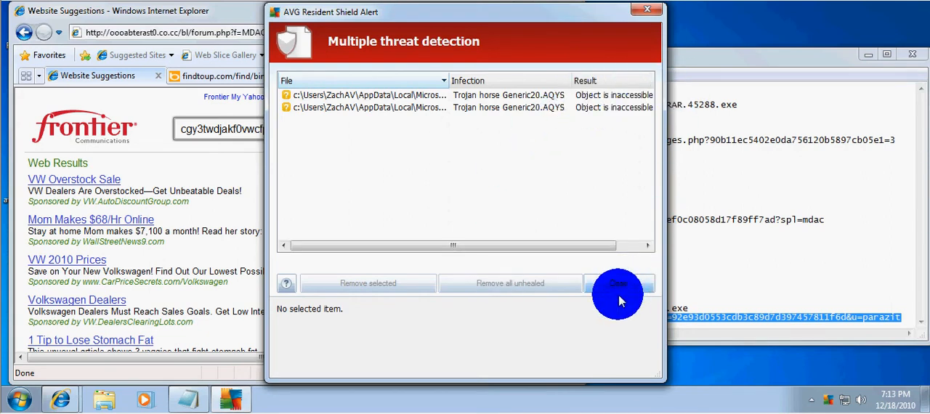
{"action": "left_click", "coordinate": [620, 284]}
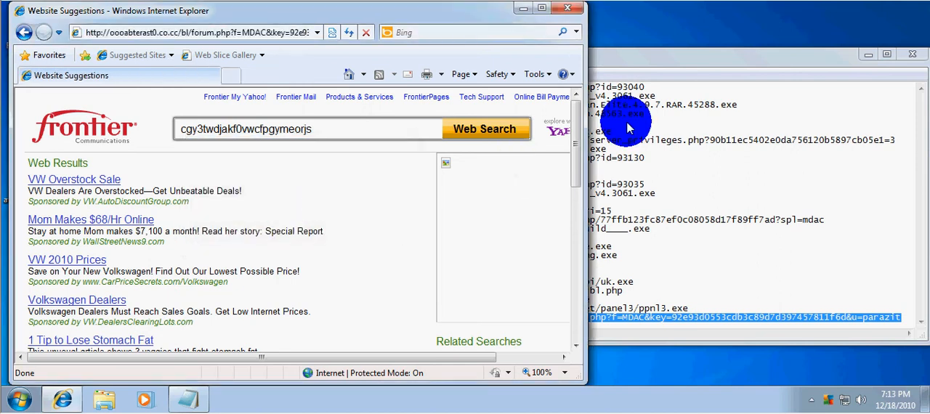
{"action": "left_click", "coordinate": [566, 9]}
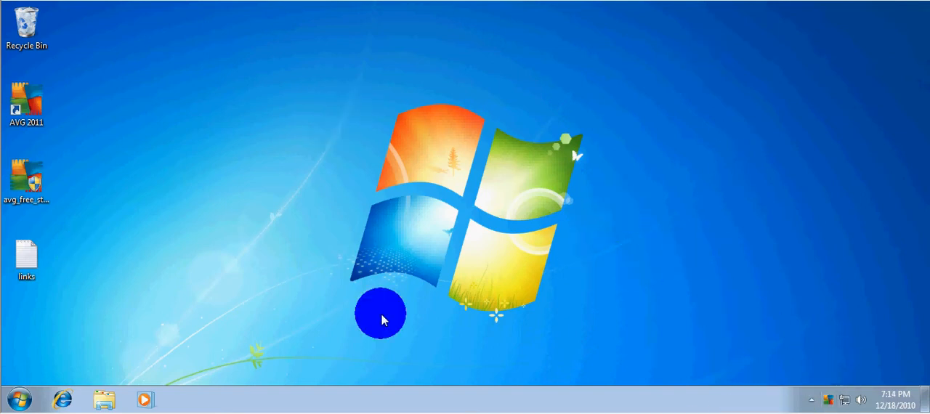
Launch AVG and bring up the whole computer scan results showing no infection found.
{"action": "double_click", "coordinate": [26, 100]}
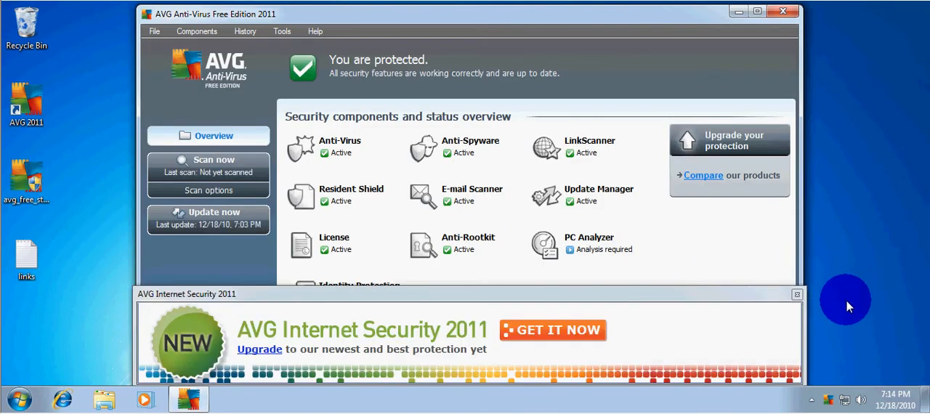
{"action": "left_click", "coordinate": [796, 293]}
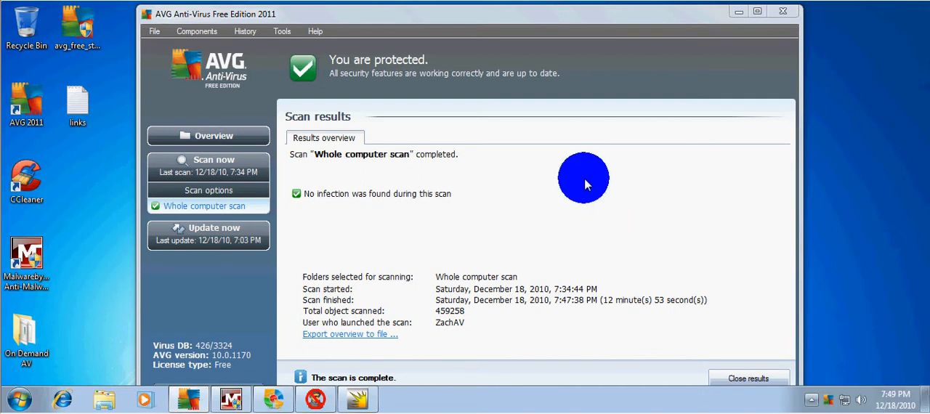
{"action": "mouse_move", "coordinate": [531, 56]}
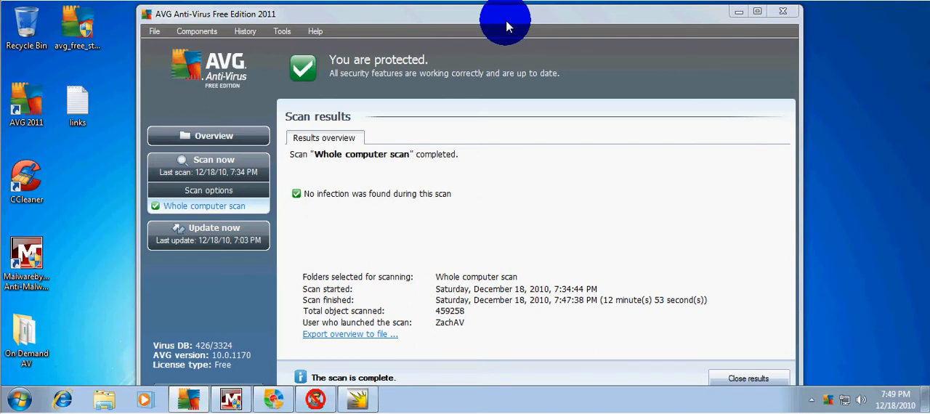
{"action": "mouse_move", "coordinate": [520, 94]}
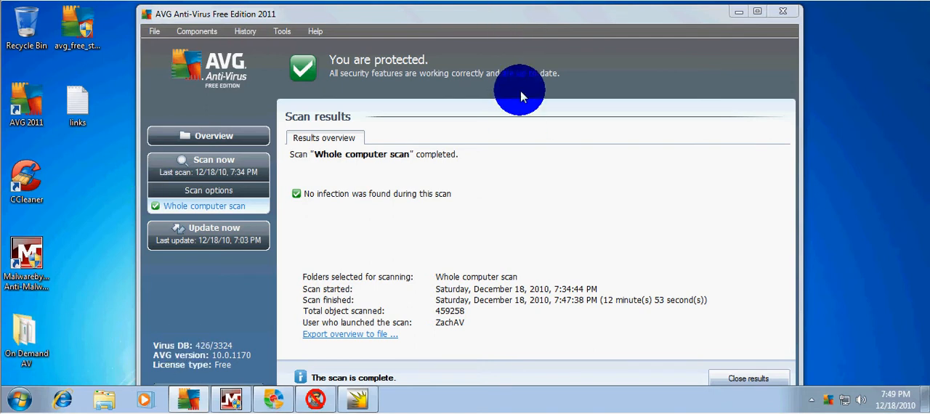
{"action": "mouse_move", "coordinate": [465, 133]}
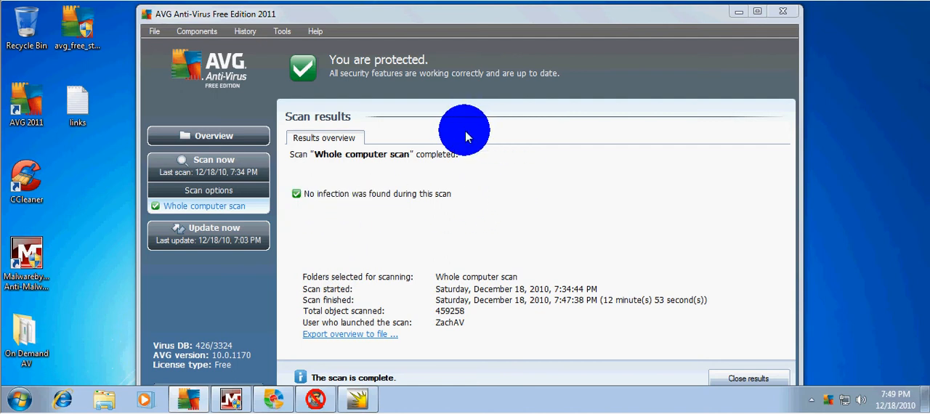
{"action": "mouse_move", "coordinate": [462, 203]}
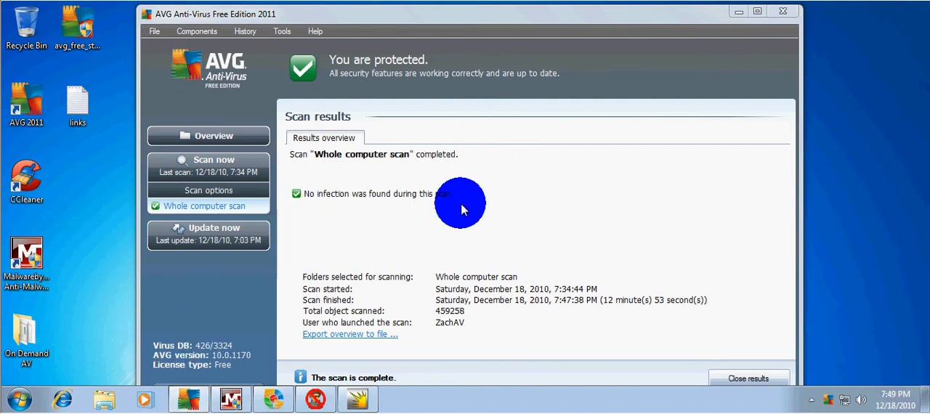
{"action": "mouse_move", "coordinate": [229, 65]}
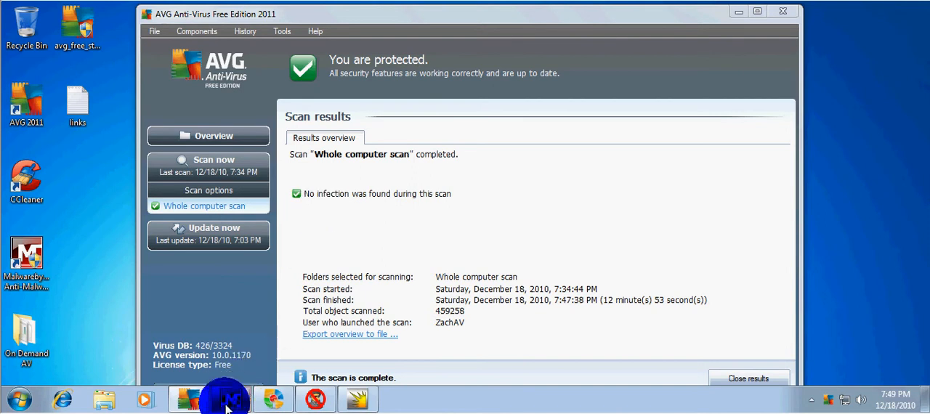
Review Malwarebytes, Hitman Pro, SUPERAntiSpyware and Norton Power Eraser results and close each window.
{"action": "left_click", "coordinate": [231, 398]}
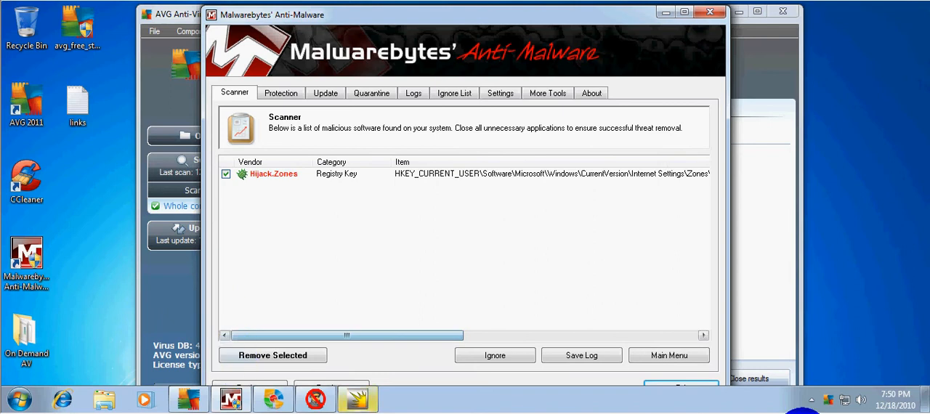
{"action": "left_click", "coordinate": [709, 12]}
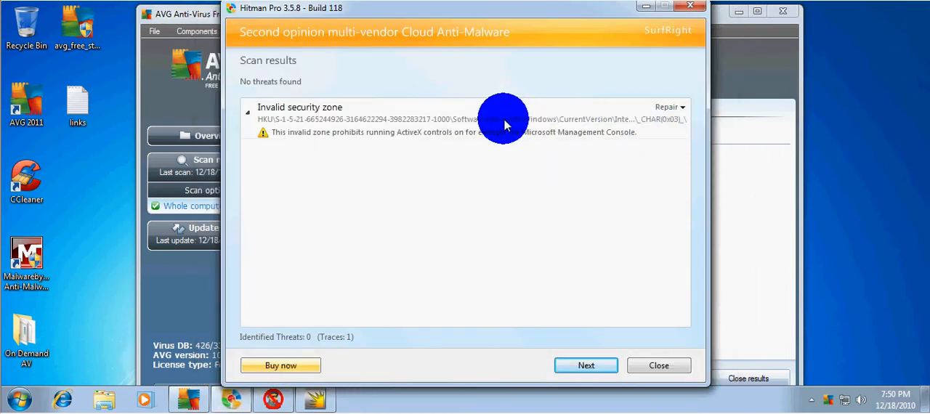
{"action": "mouse_move", "coordinate": [233, 59]}
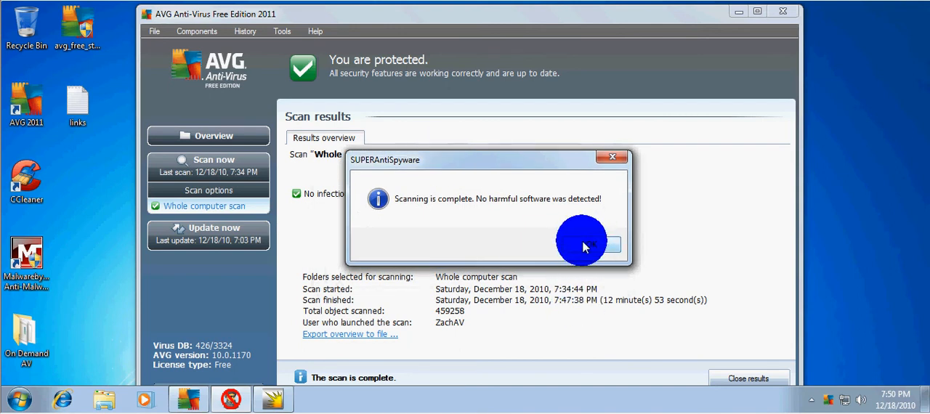
{"action": "left_click", "coordinate": [581, 244]}
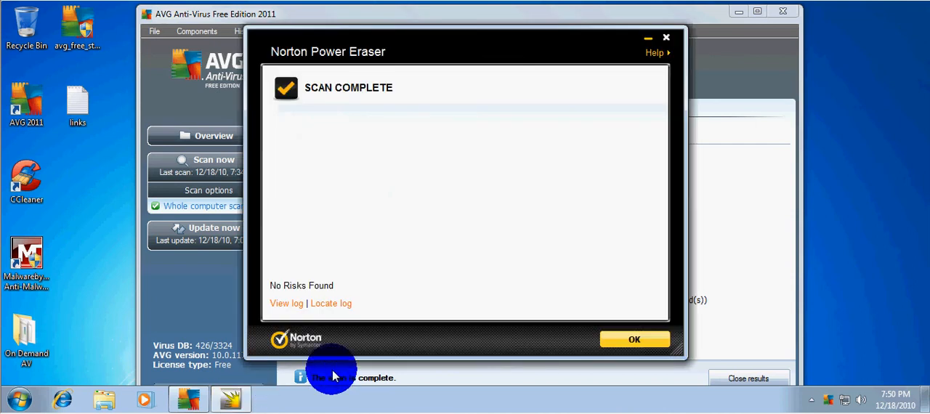
{"action": "left_click", "coordinate": [634, 340]}
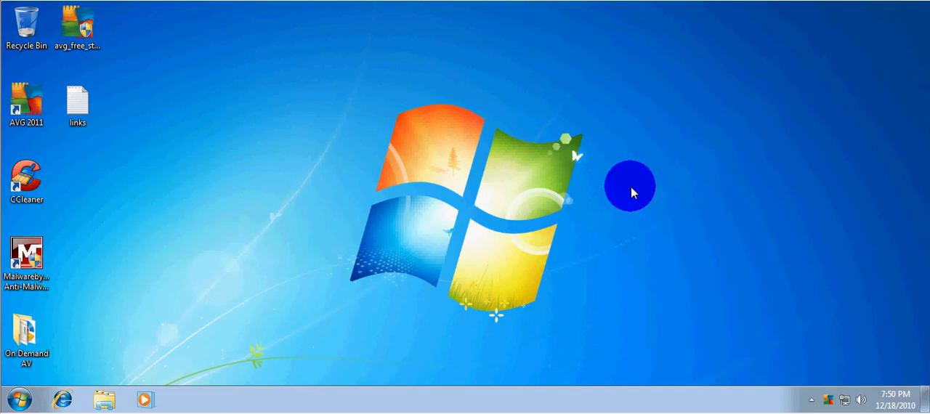
{"action": "mouse_move", "coordinate": [826, 404]}
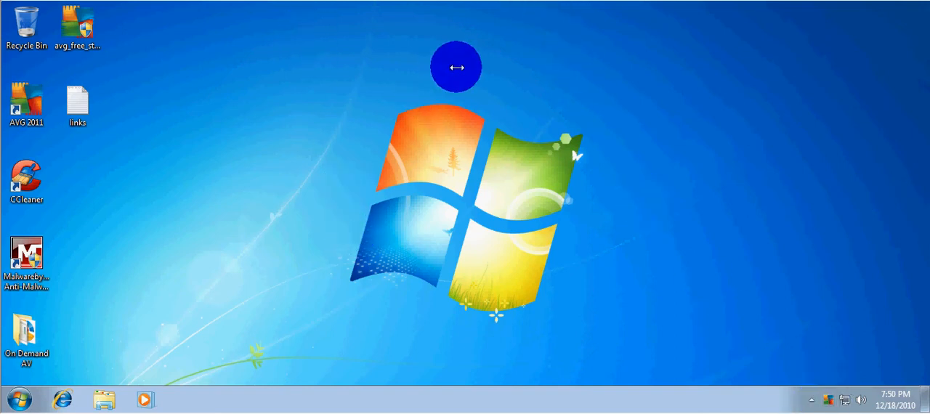
{"action": "mouse_move", "coordinate": [422, 85]}
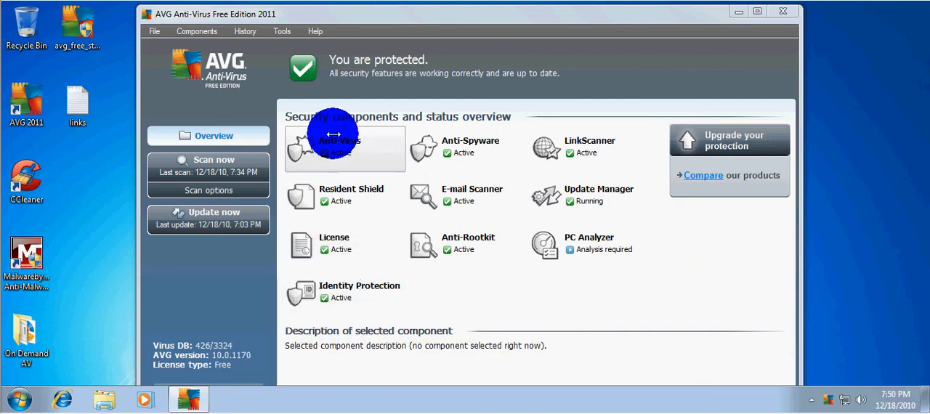
{"action": "mouse_move", "coordinate": [569, 148]}
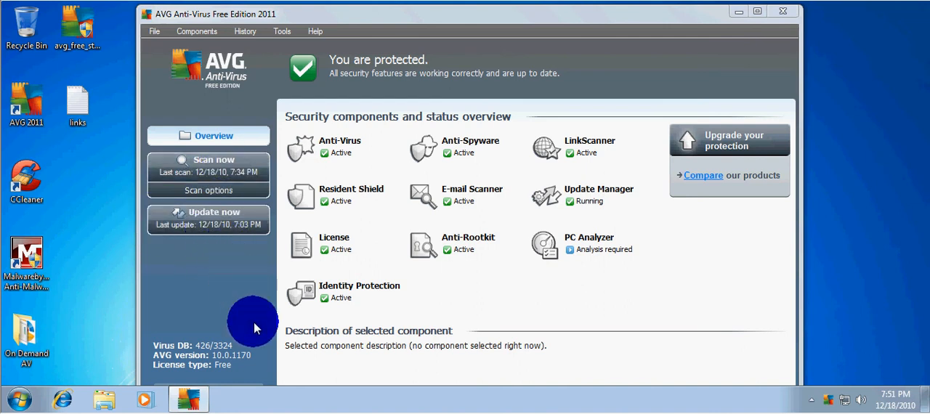
{"action": "mouse_move", "coordinate": [410, 117]}
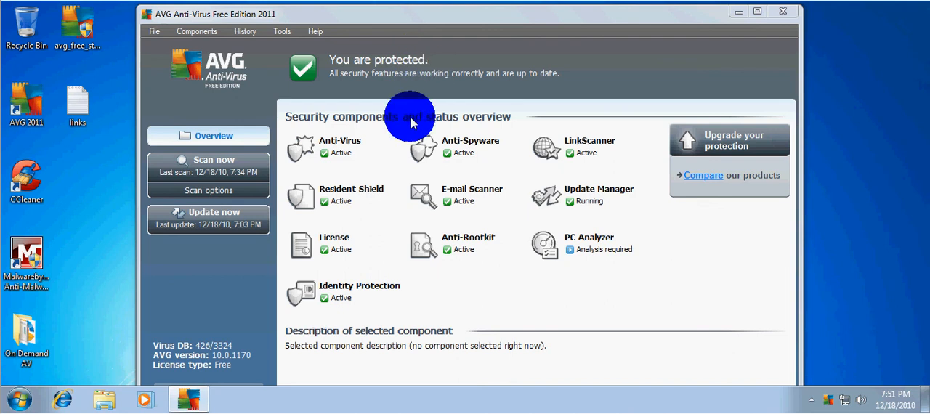
{"action": "mouse_move", "coordinate": [145, 181]}
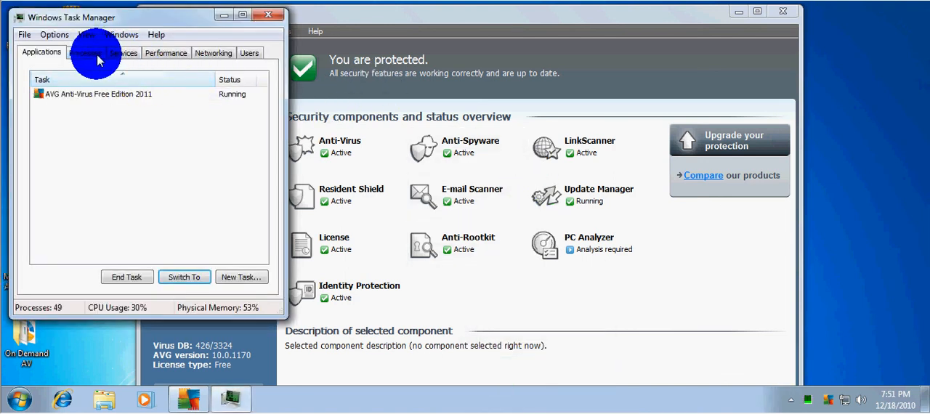
Show processes from all users and review the AVG entries such as avgchsvx.exe and avgui.exe.
{"action": "left_click", "coordinate": [84, 52]}
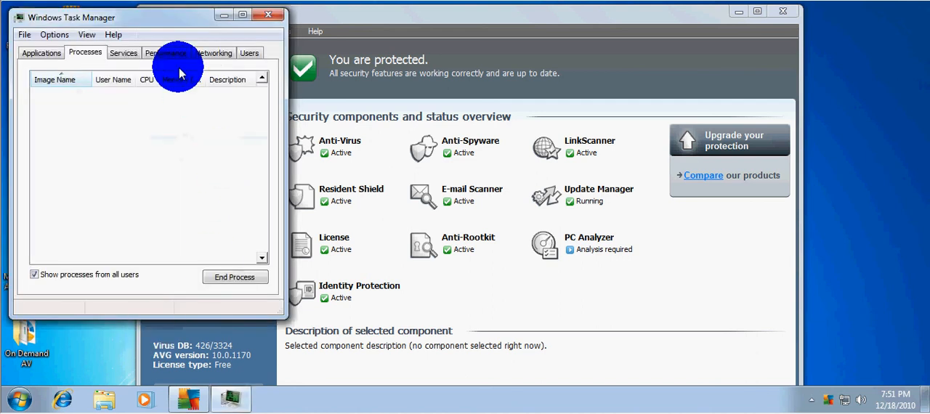
{"action": "left_click", "coordinate": [84, 52]}
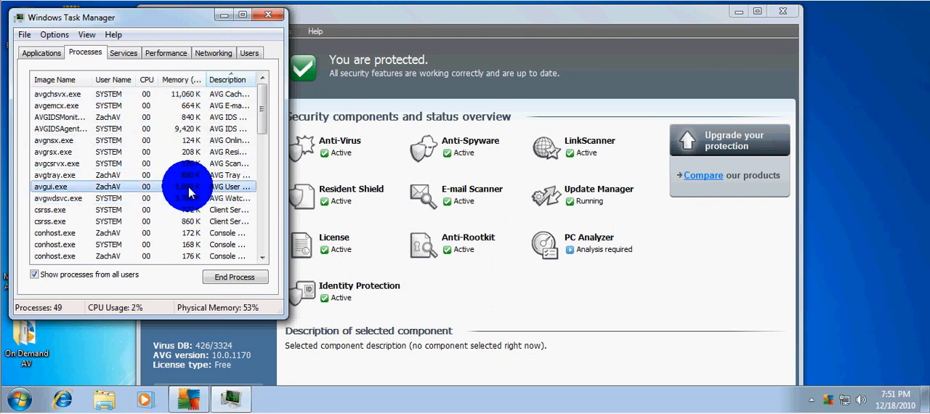
{"action": "left_click", "coordinate": [189, 198]}
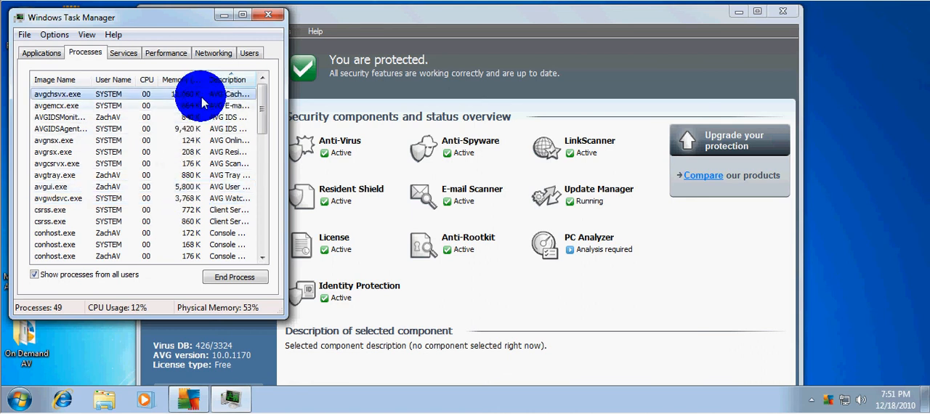
{"action": "scroll", "scroll_direction": "down", "scroll_amount": 3}
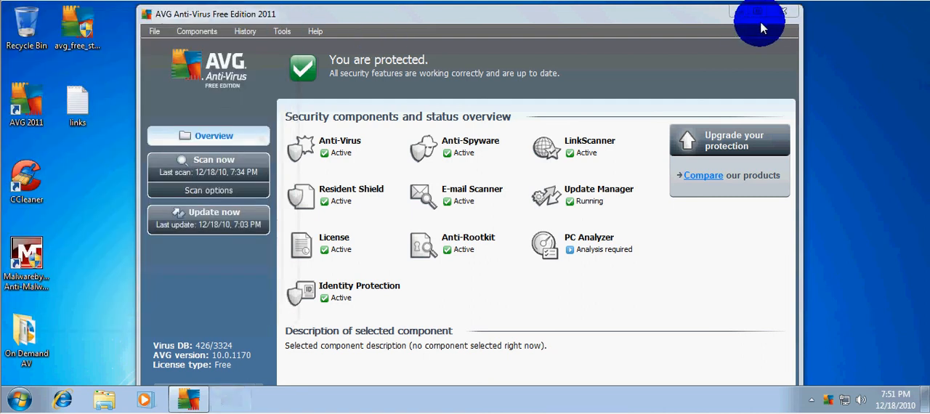
Close the AVG window to leave the empty desktop.
{"action": "left_click", "coordinate": [782, 12]}
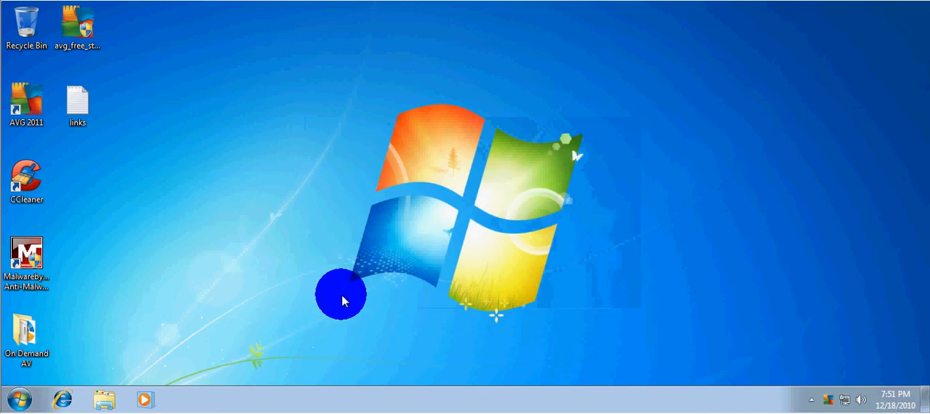
{"action": "mouse_move", "coordinate": [560, 279]}
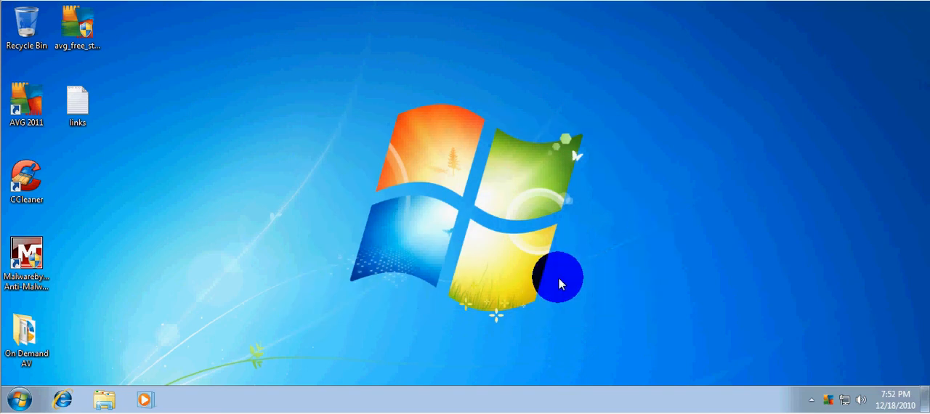